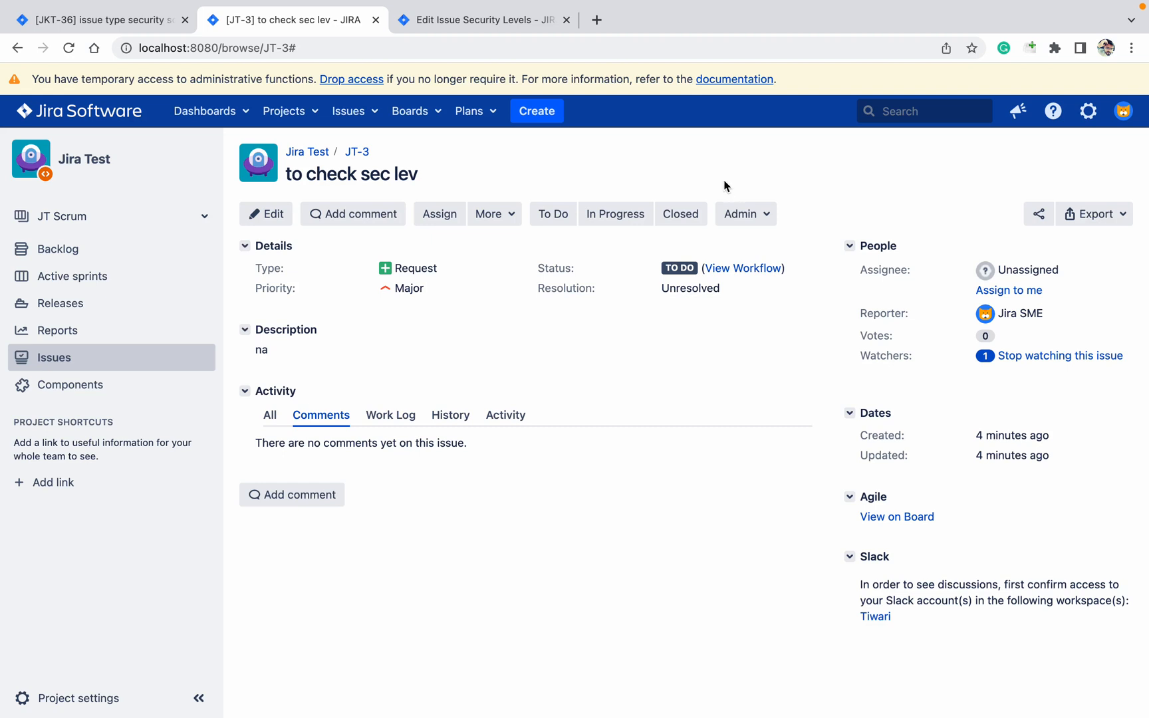
mouse_move(660, 159)
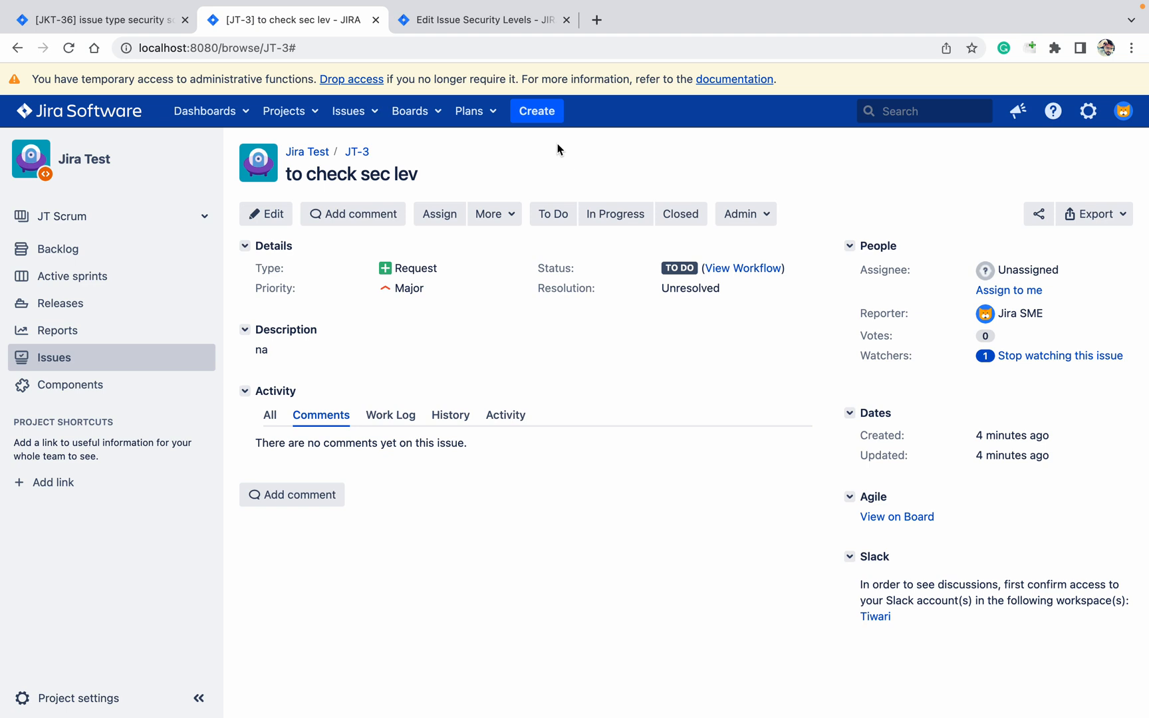
mouse_move(691, 159)
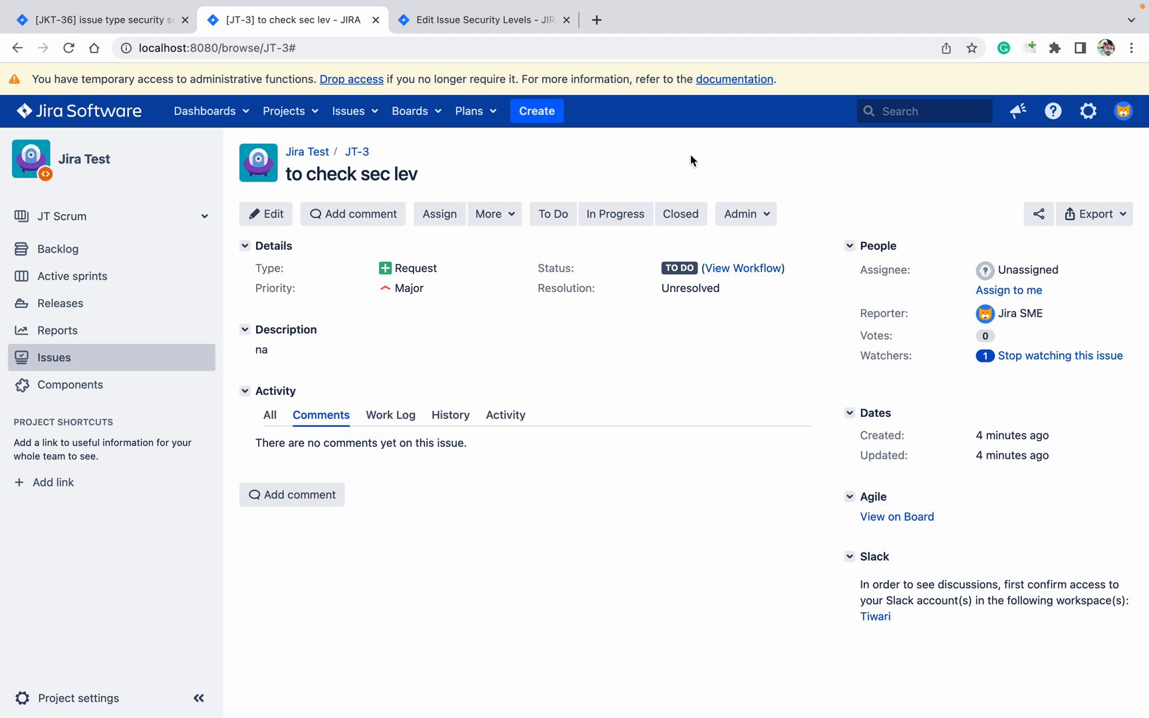
mouse_move(676, 148)
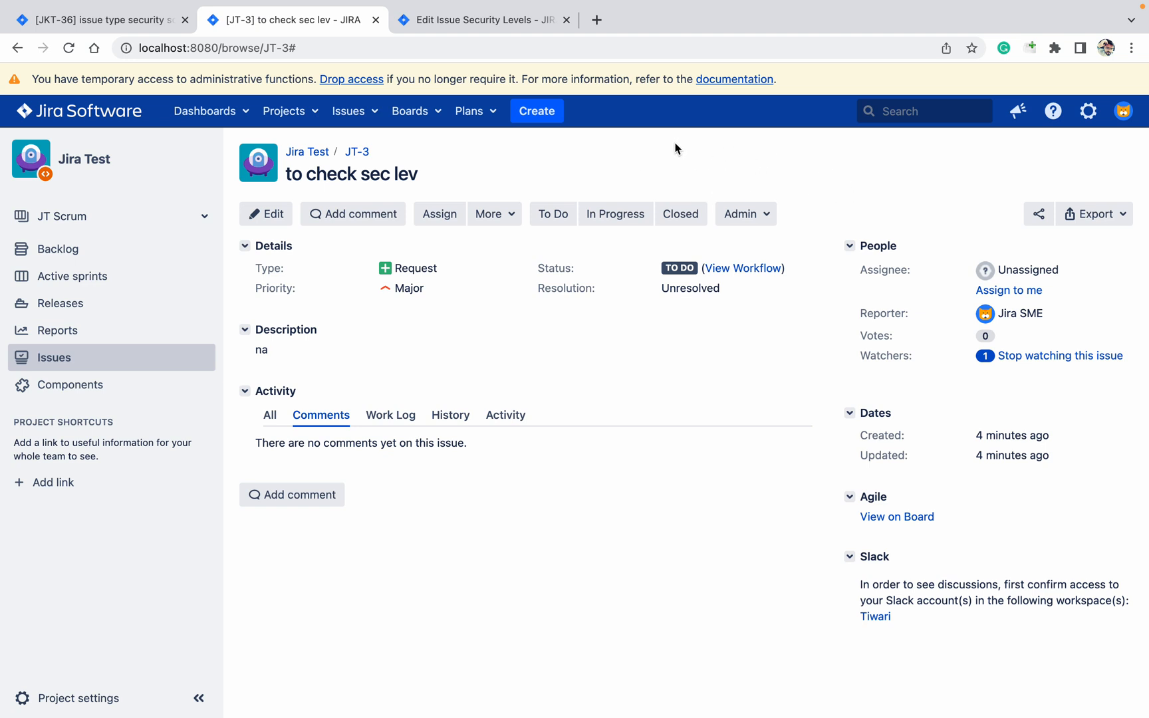
mouse_move(760, 168)
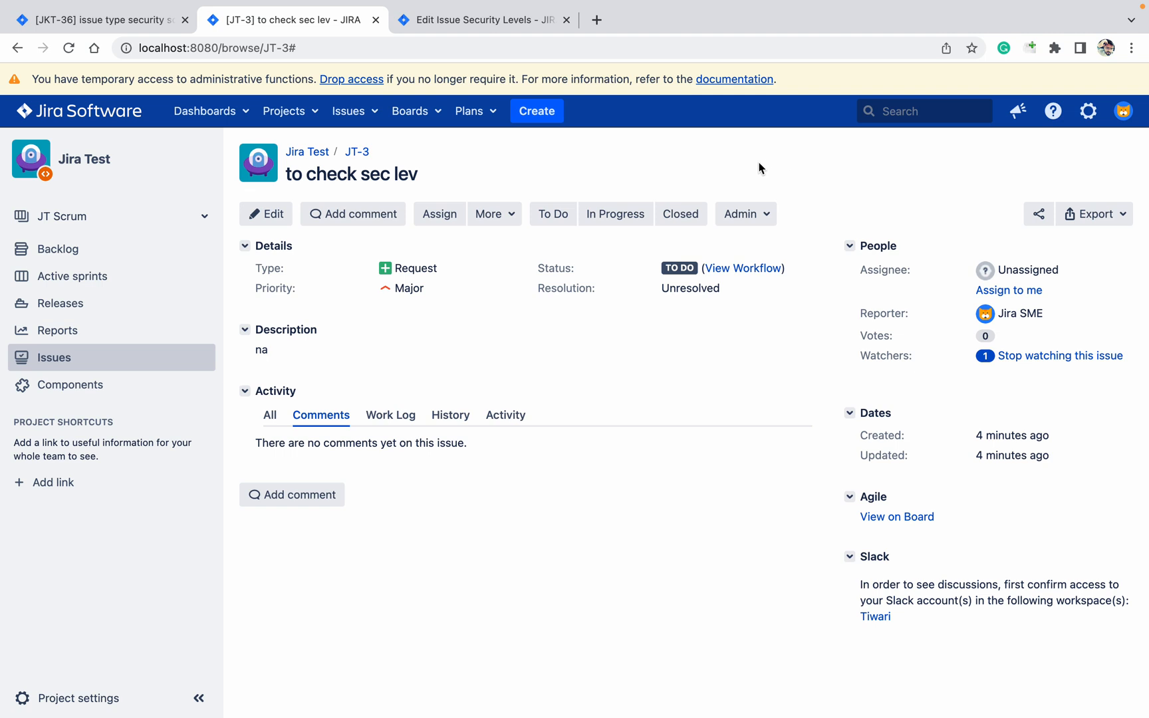
mouse_move(747, 162)
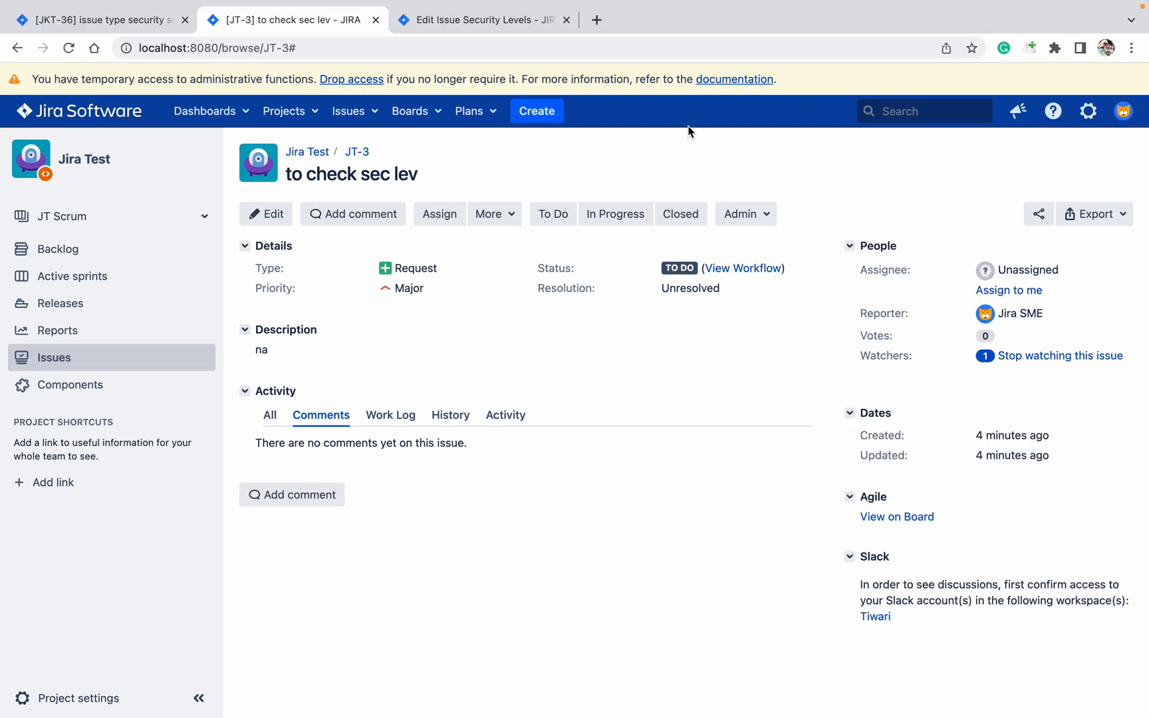
mouse_move(468, 182)
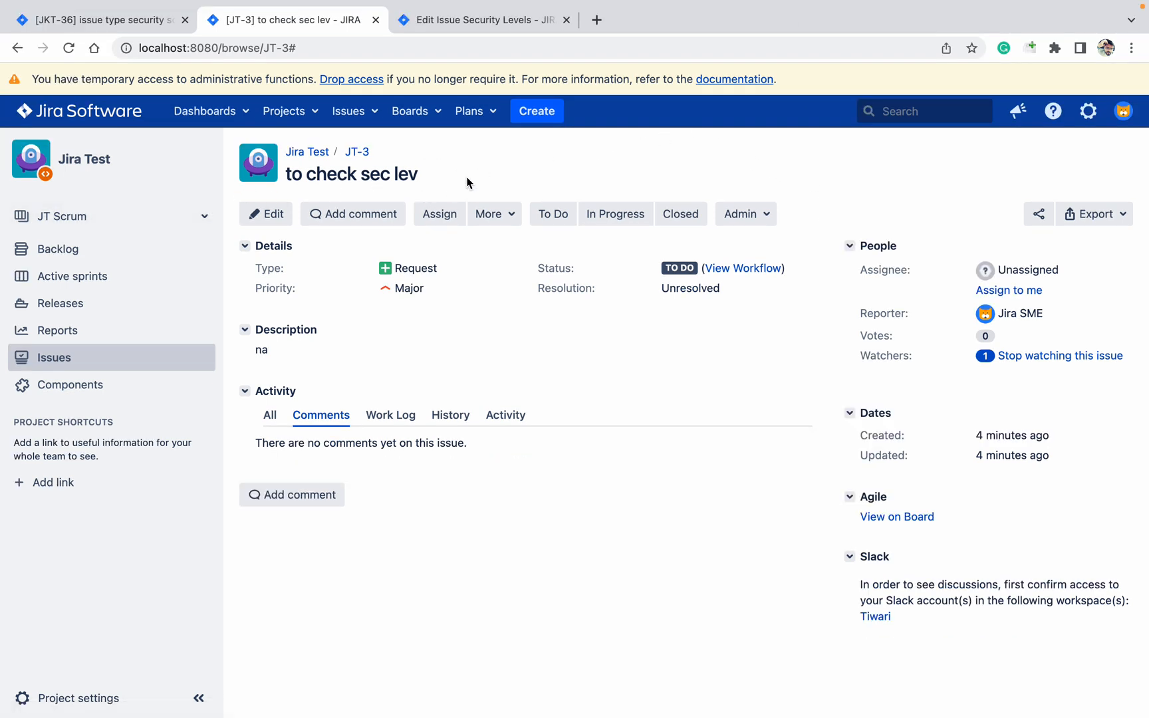
mouse_move(178, 253)
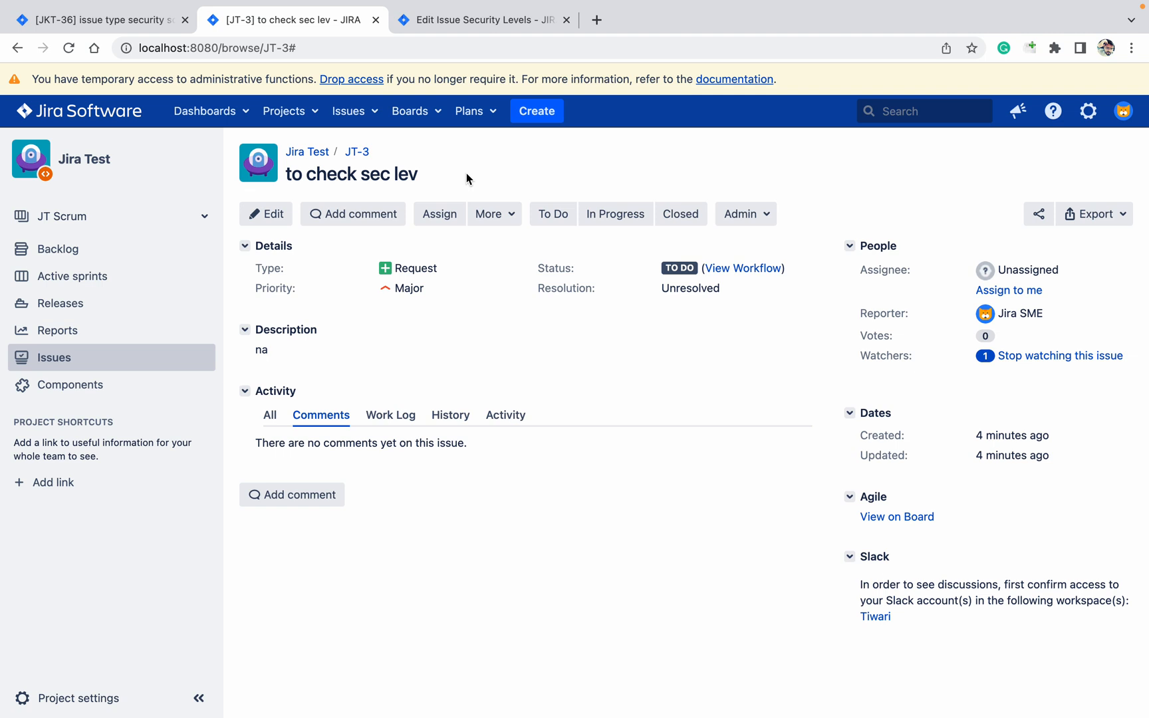
mouse_move(78, 399)
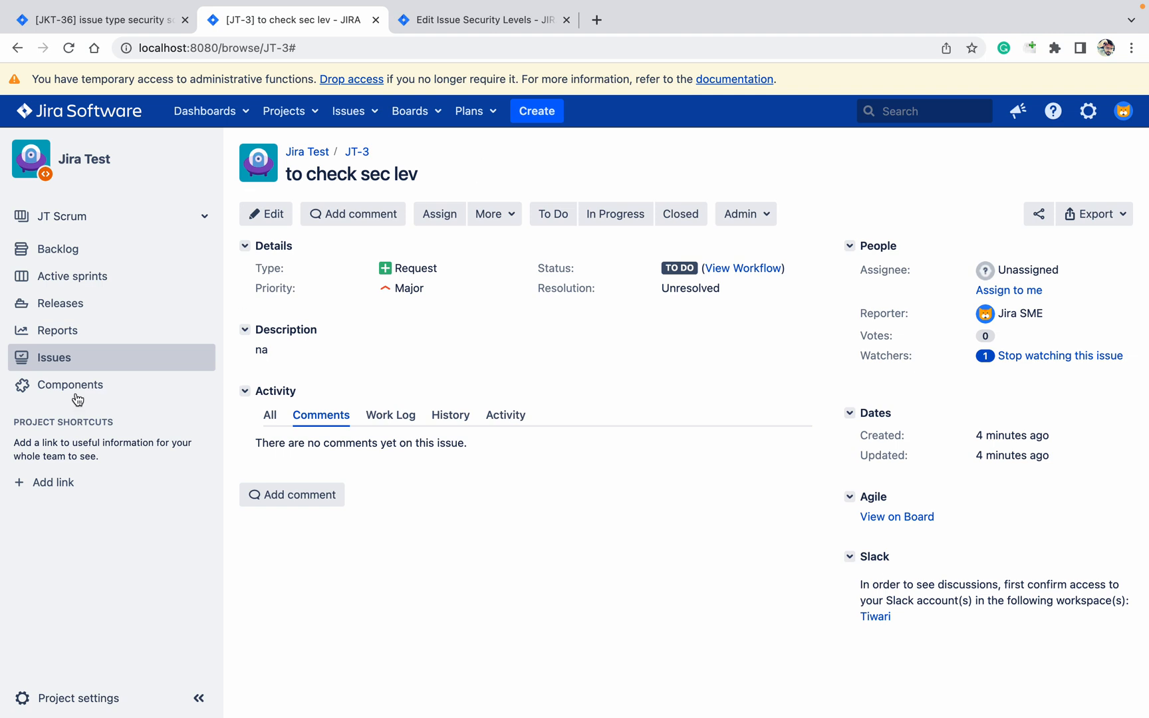
mouse_move(479, 279)
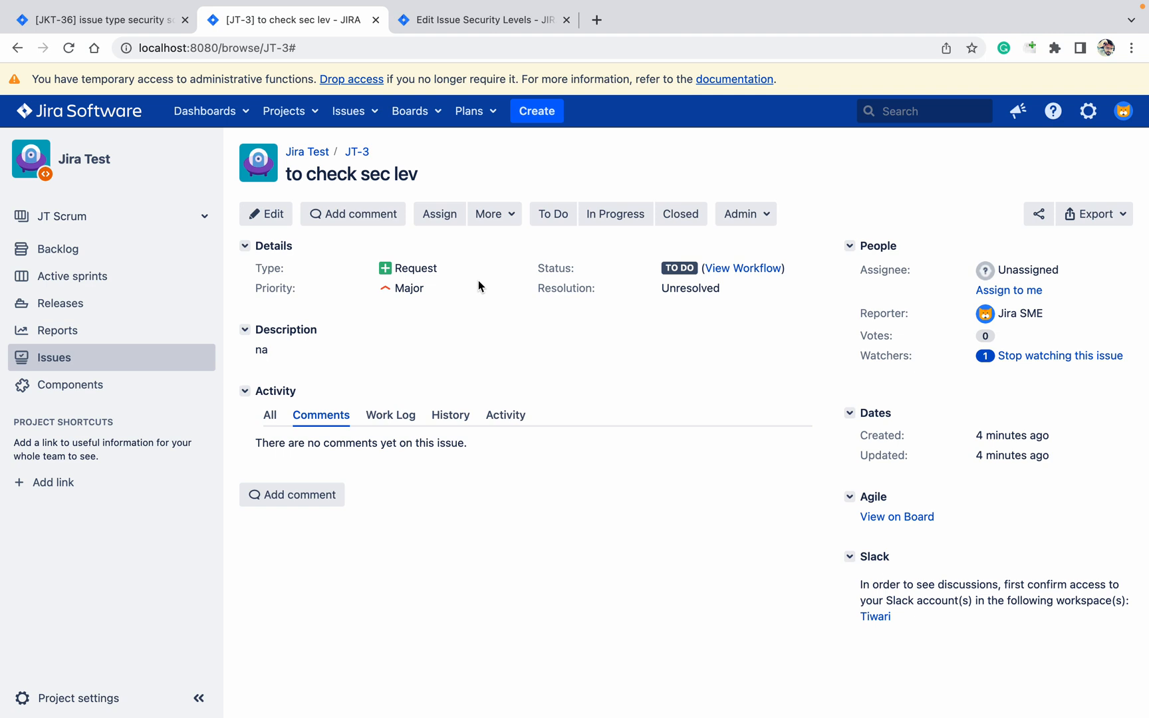
mouse_move(594, 89)
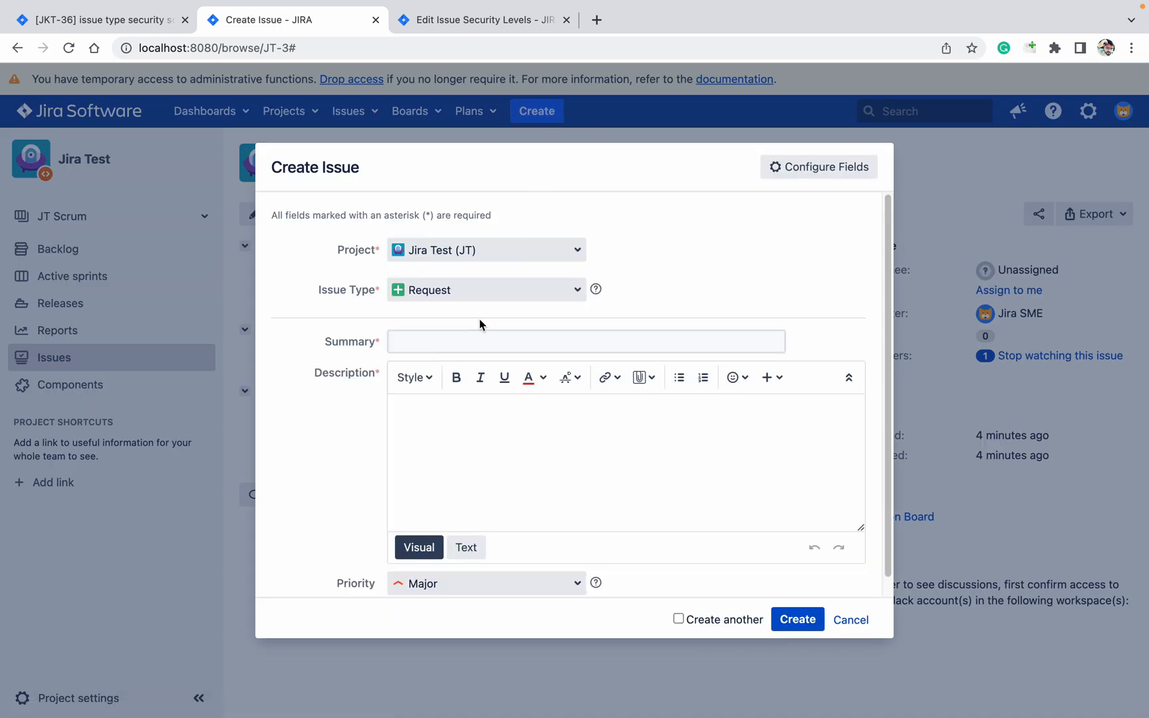
Create issue JT-4 with summary and description 'test ticket for issue security'
type("test ticket for")
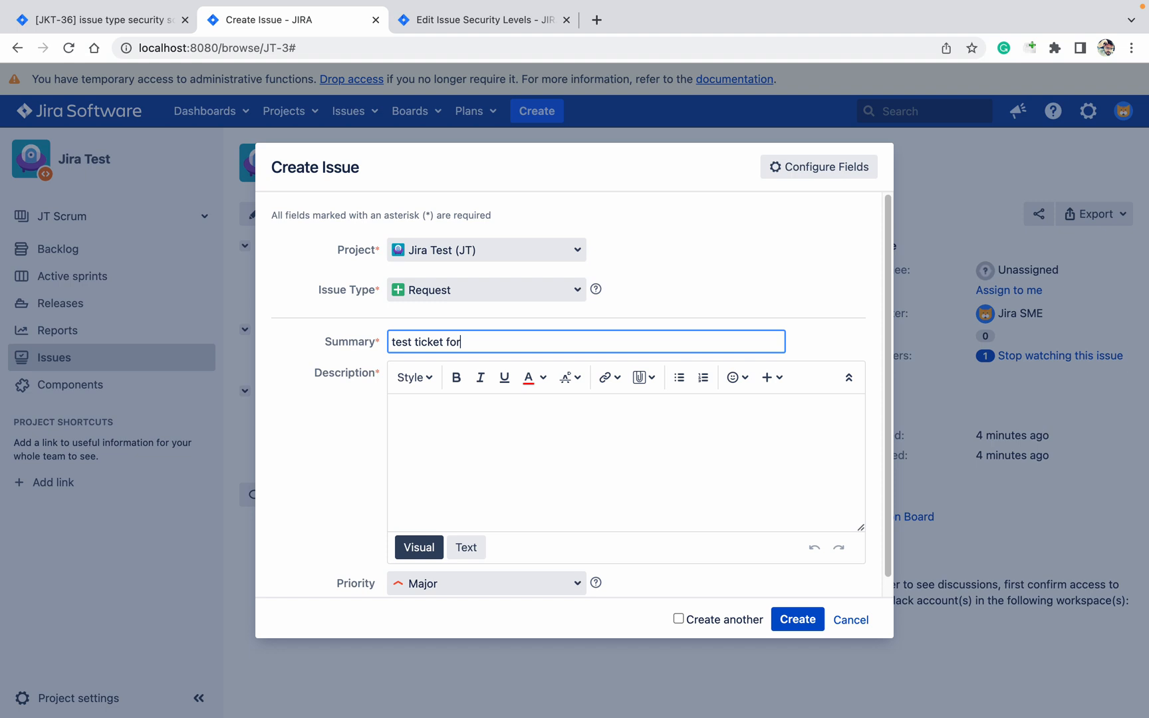
type("issue s")
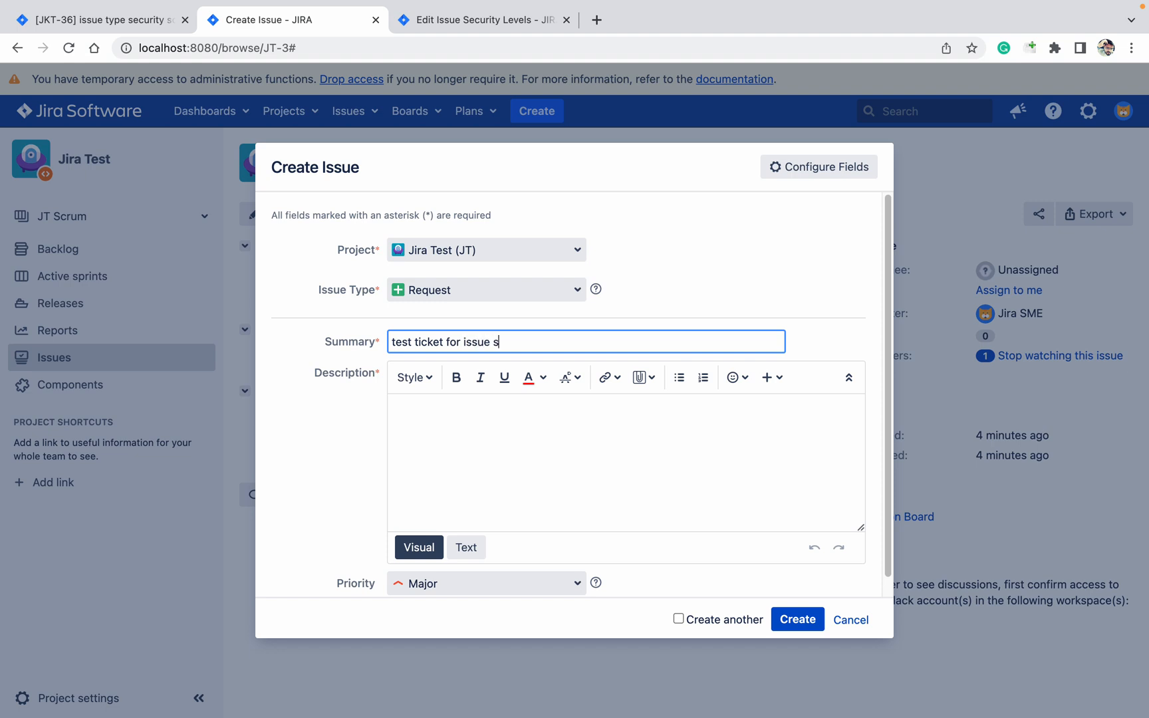
type("ecurity")
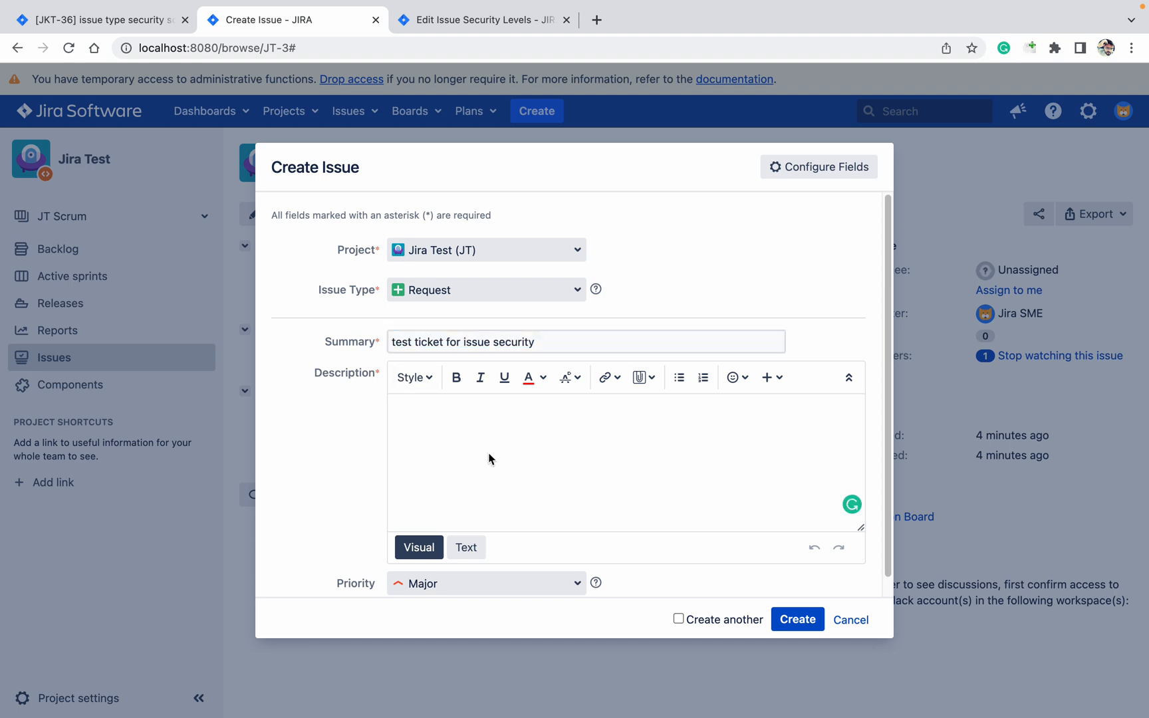
type("test ticket for issue security")
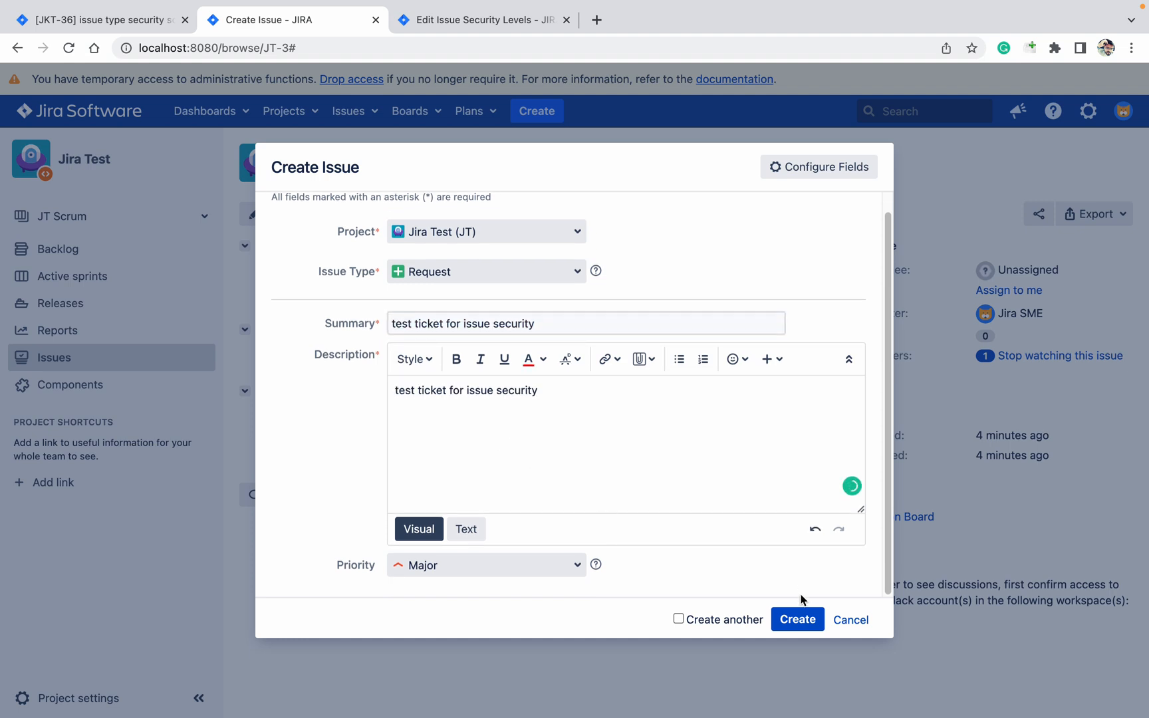
left_click(797, 620)
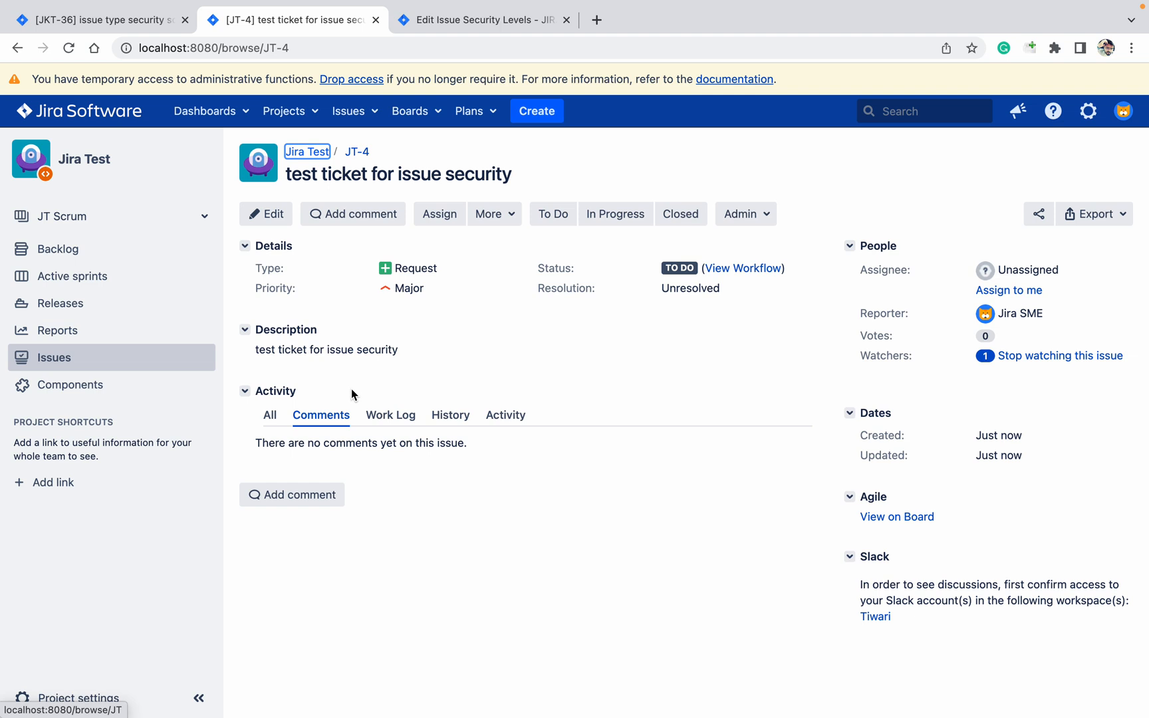
mouse_move(440, 279)
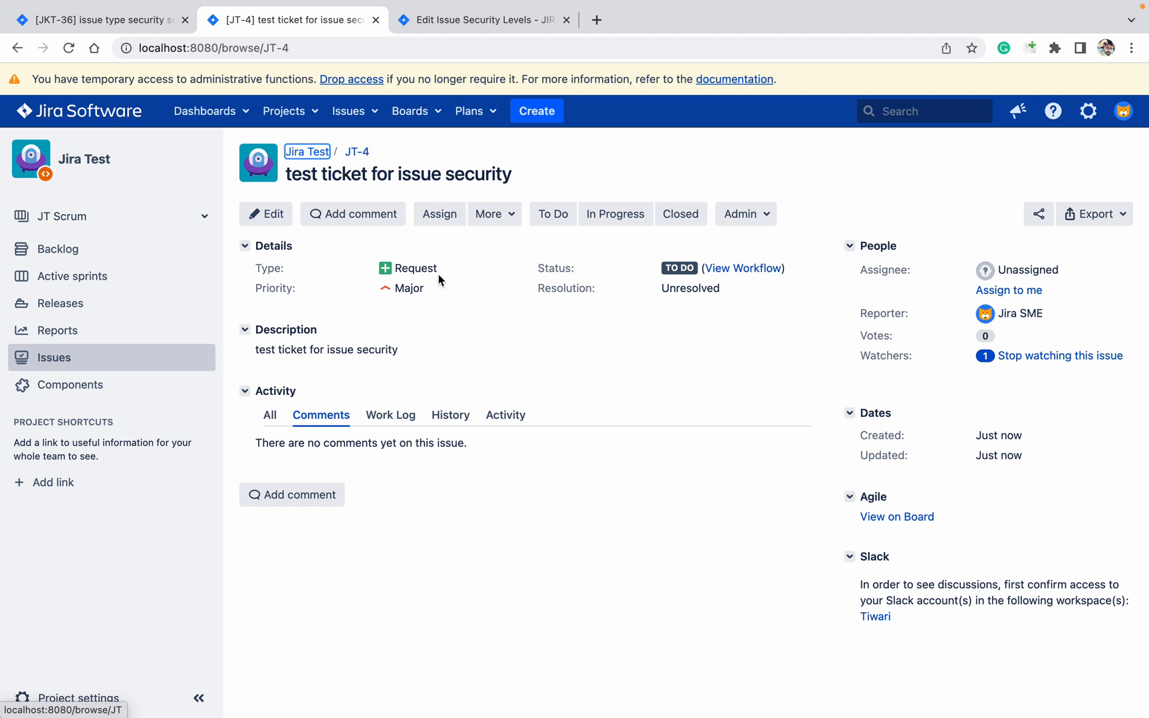
mouse_move(494, 213)
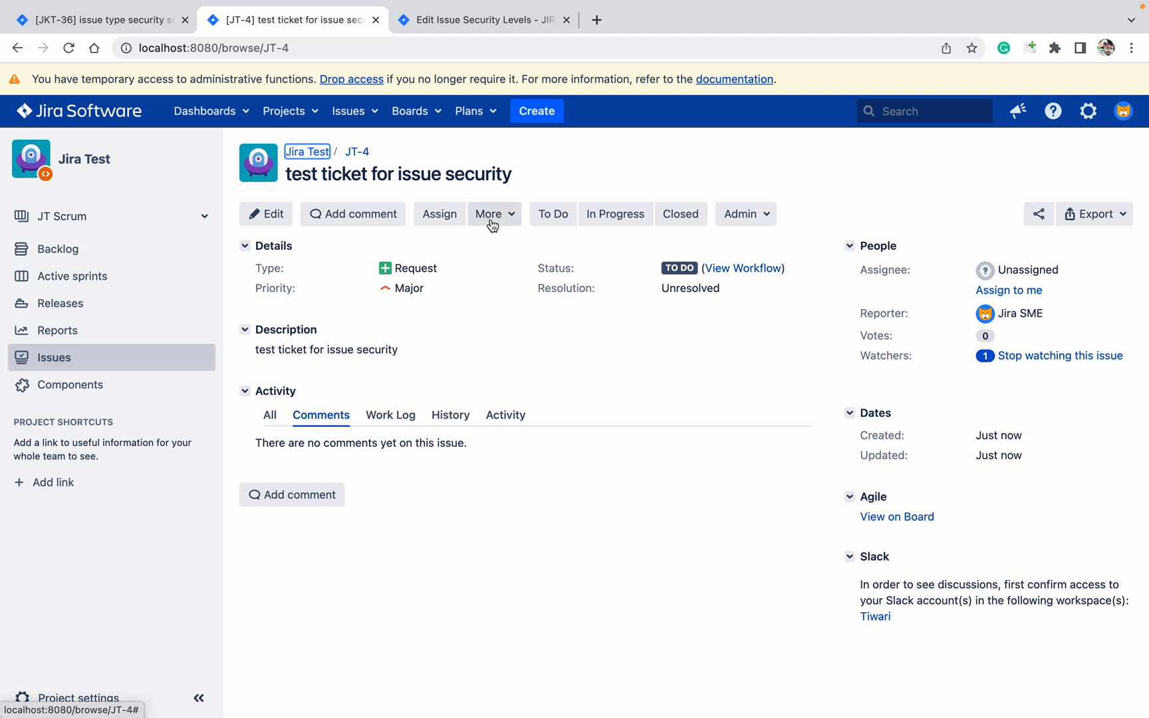
From JT-4's edit form, start a Where is my field lookup for the Security Level field
left_click(266, 214)
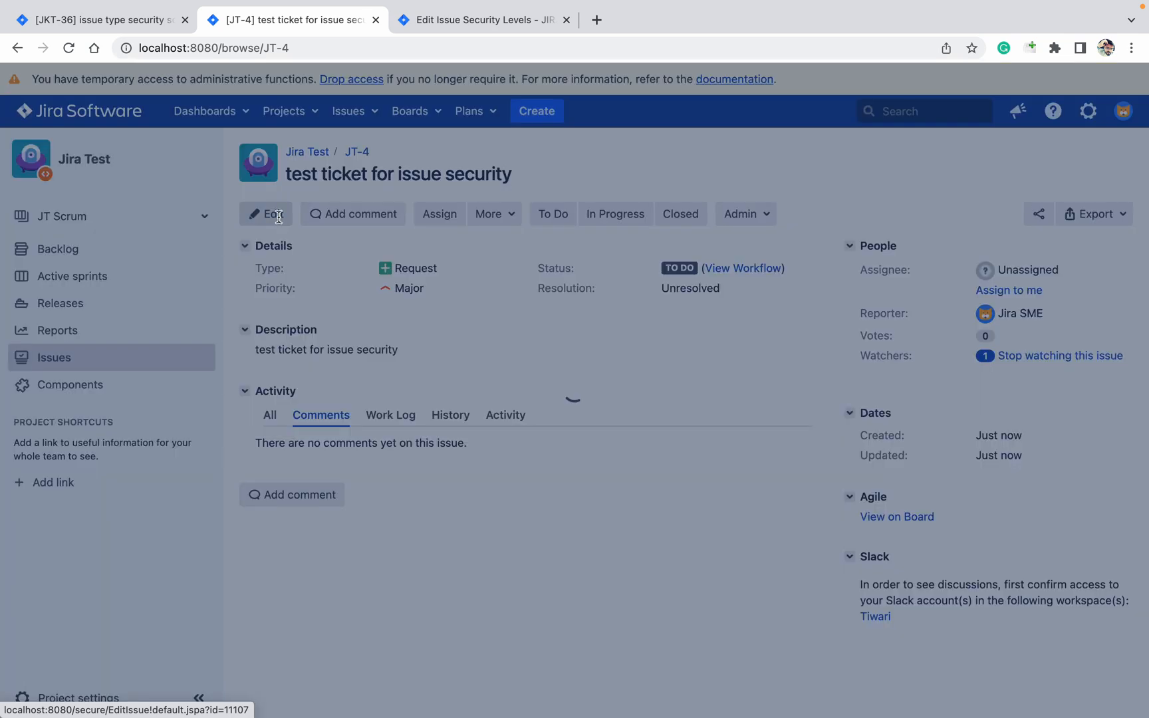
left_click(266, 213)
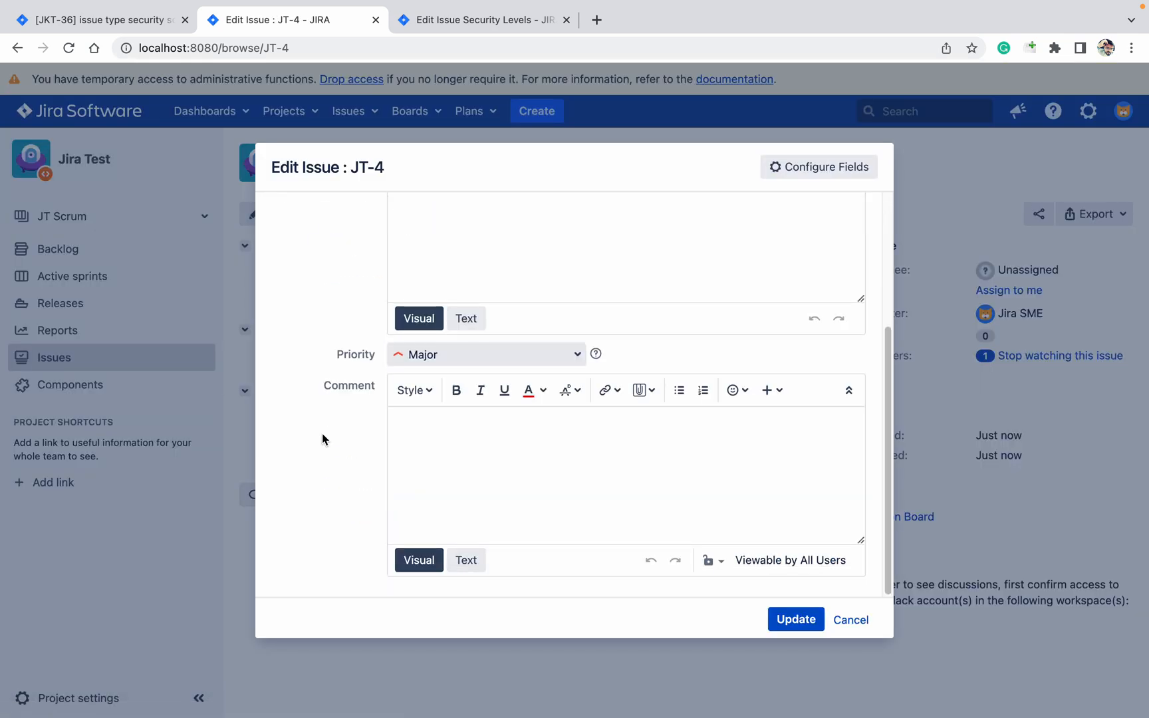
left_click(818, 166)
type("se")
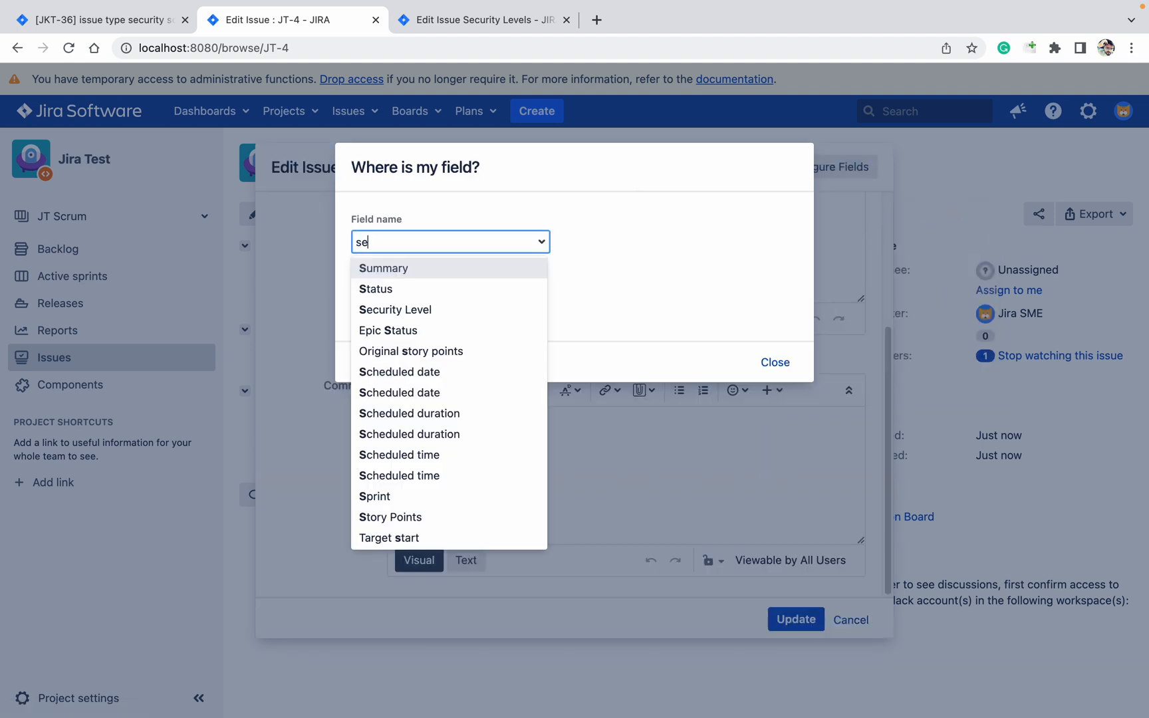
Read that Security Level is hidden without Set Issue Security permission and go to Jira Test's Project Permissions
left_click(395, 310)
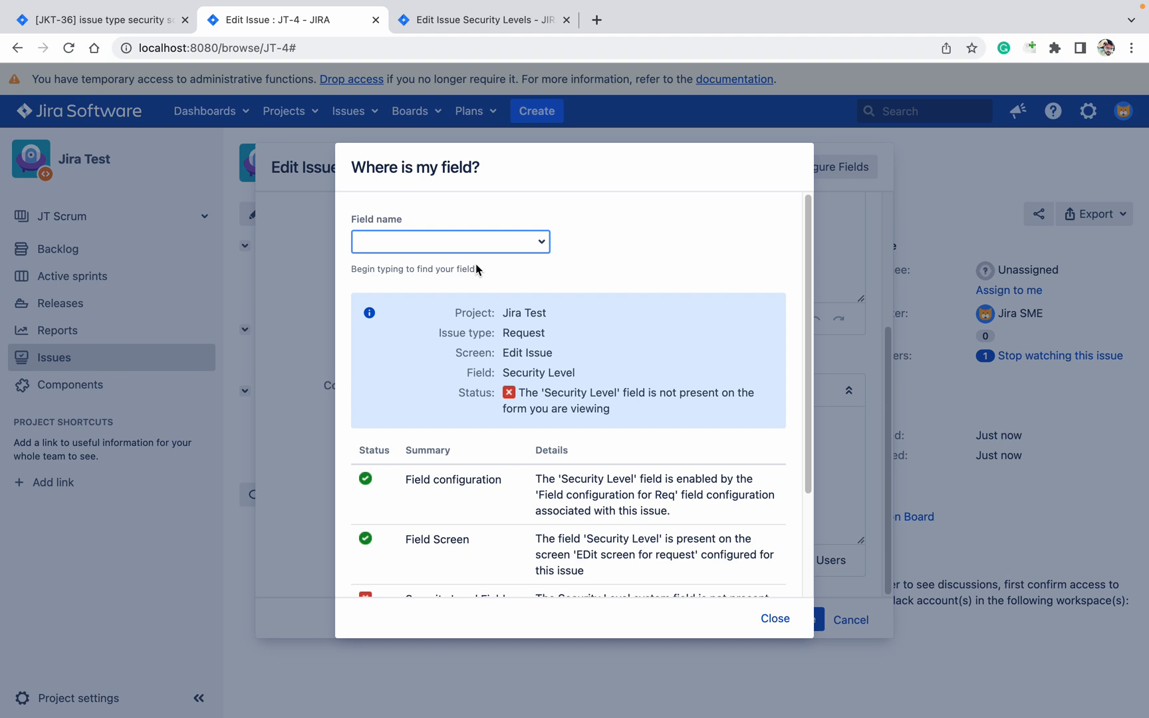
scroll("down", 3)
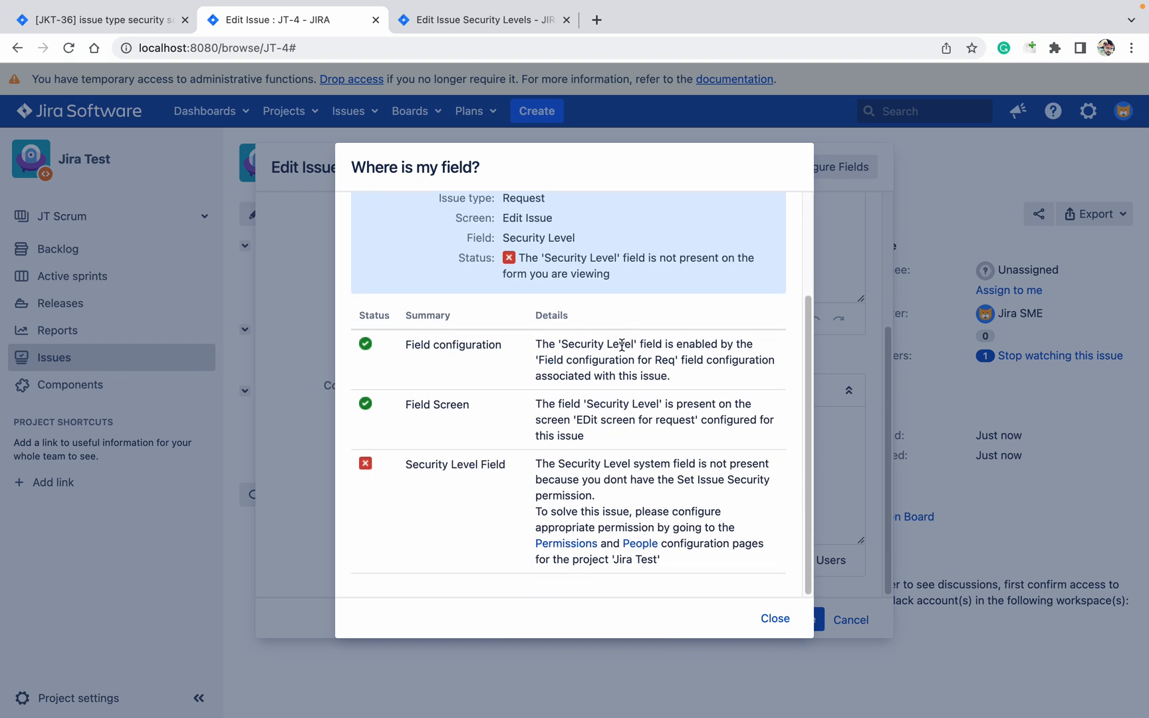
mouse_move(547, 345)
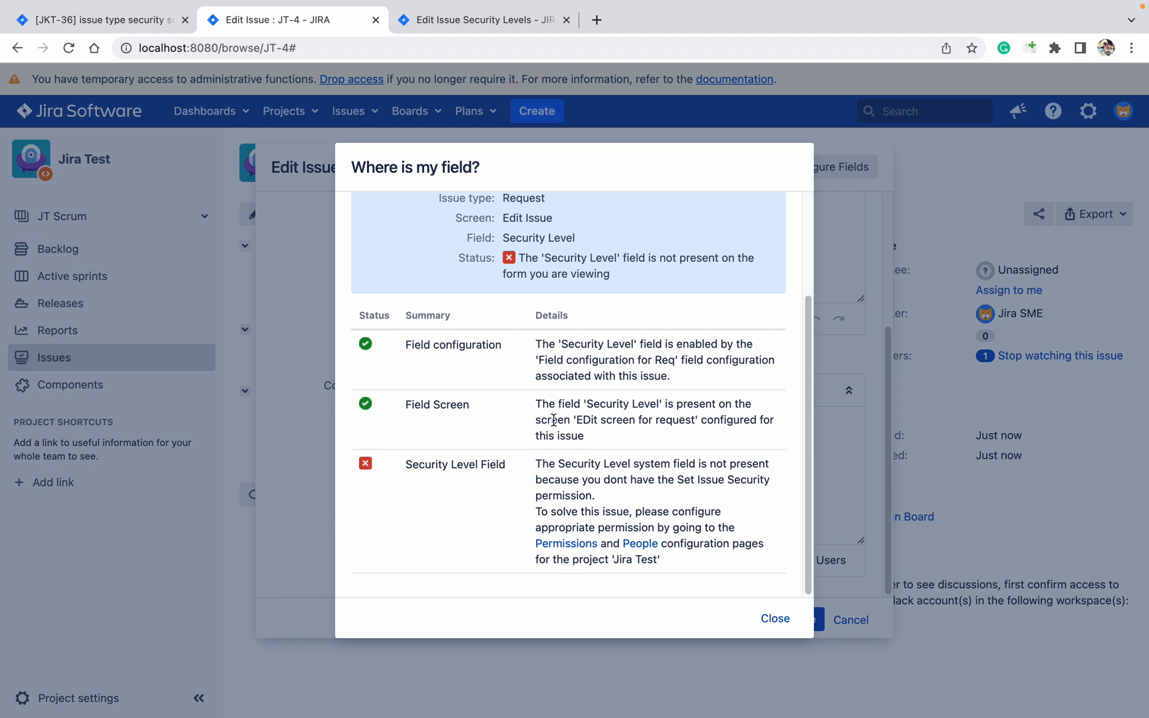
mouse_move(566, 543)
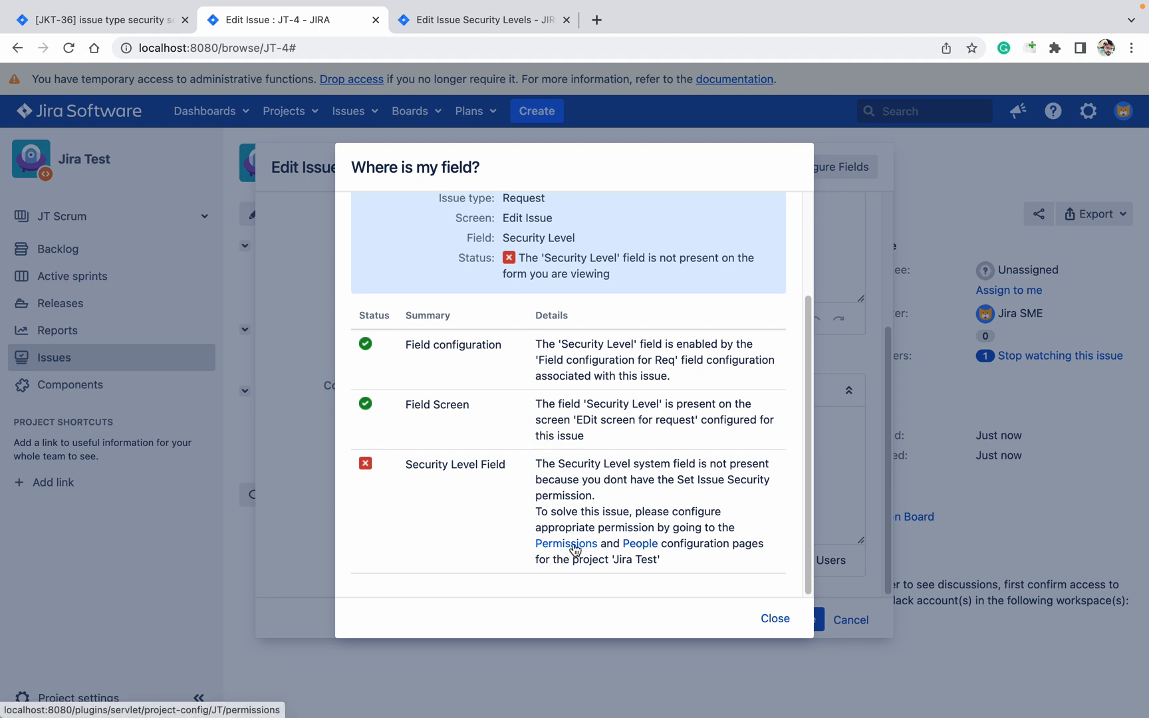
left_click(566, 543)
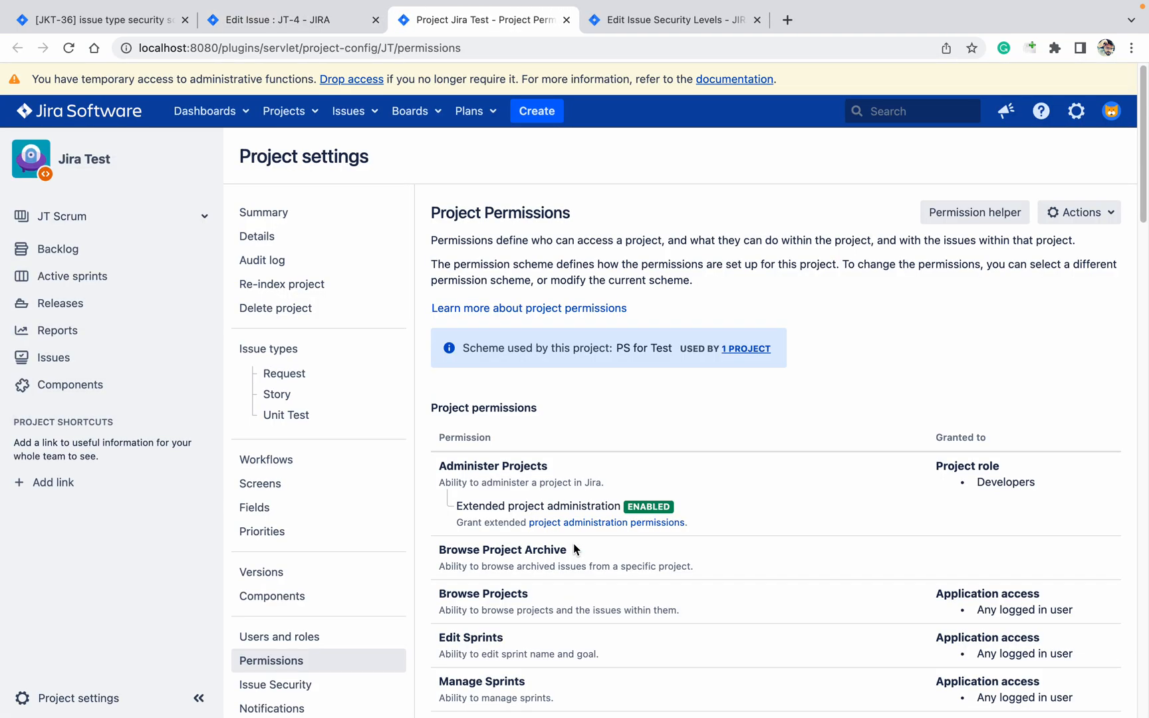
Locate the Set Issue Security entry on the permissions page via a 'secur' page search
key("ctrl+s")
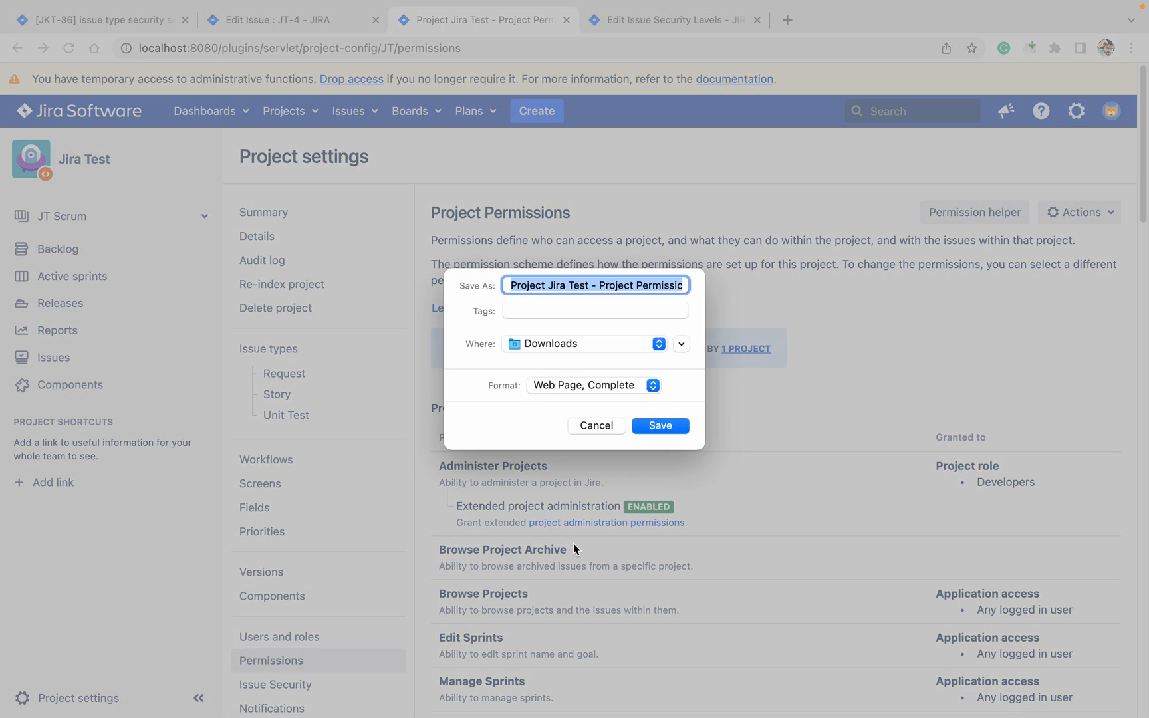
left_click(595, 426)
type("s")
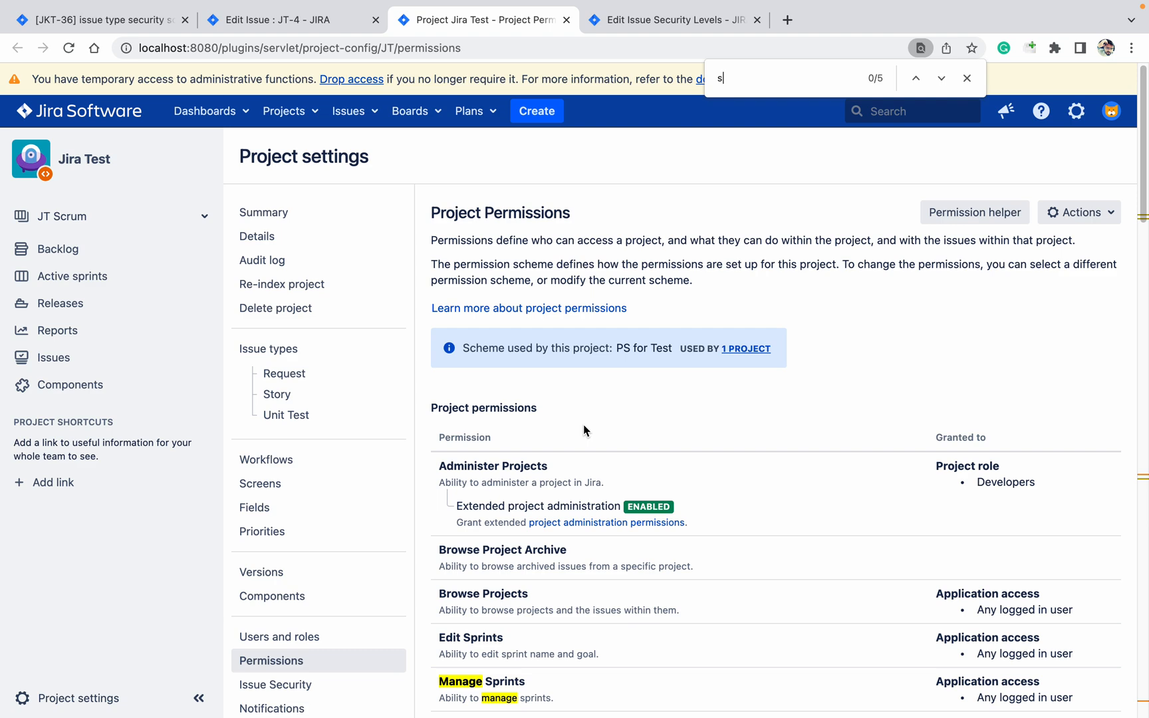
type("ecur")
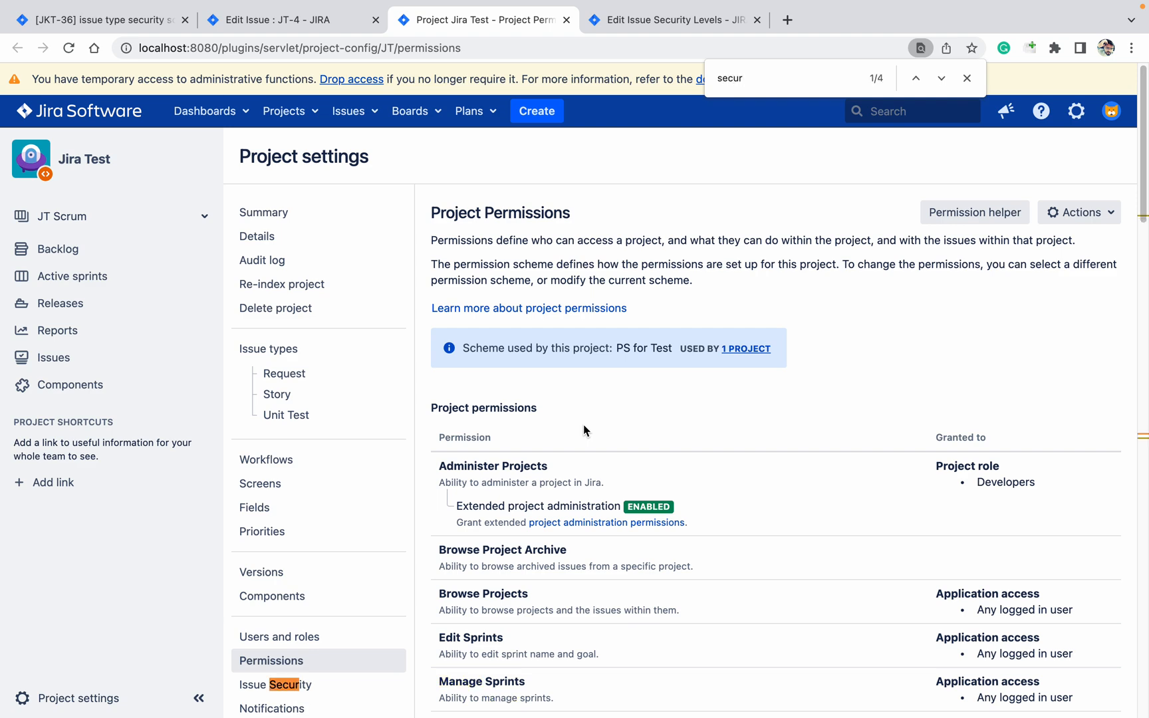
left_click(942, 78)
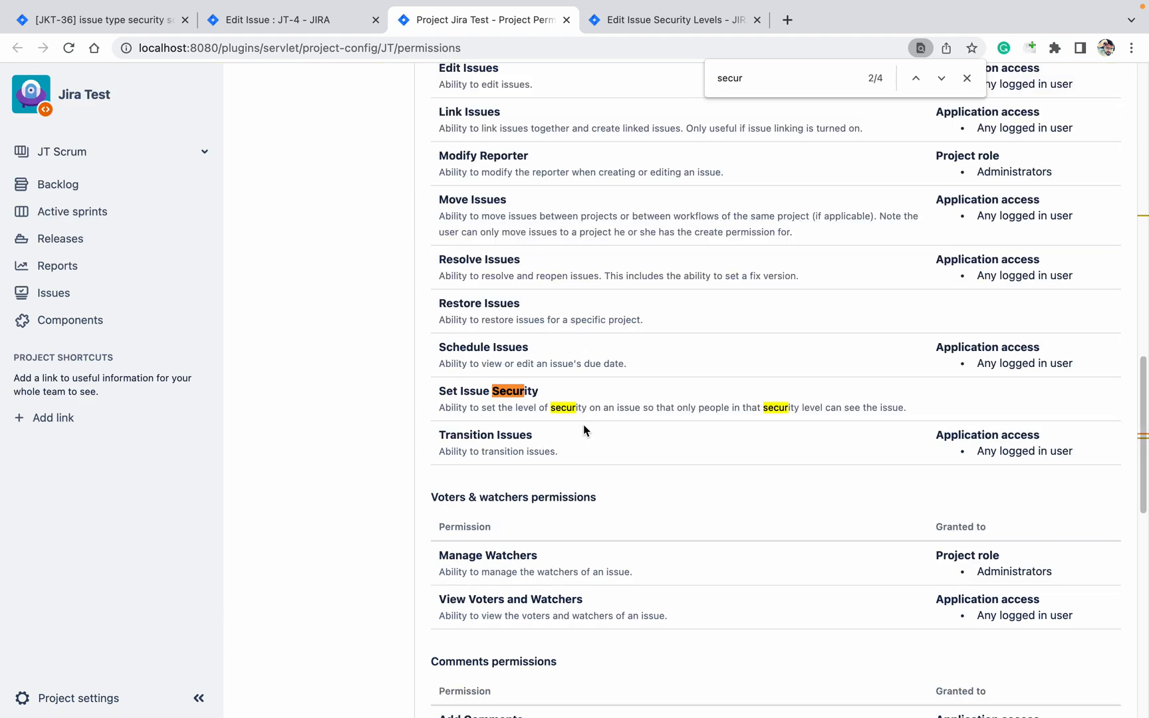
Start editing the PS for Test permission scheme from its Actions menu
left_click(942, 78)
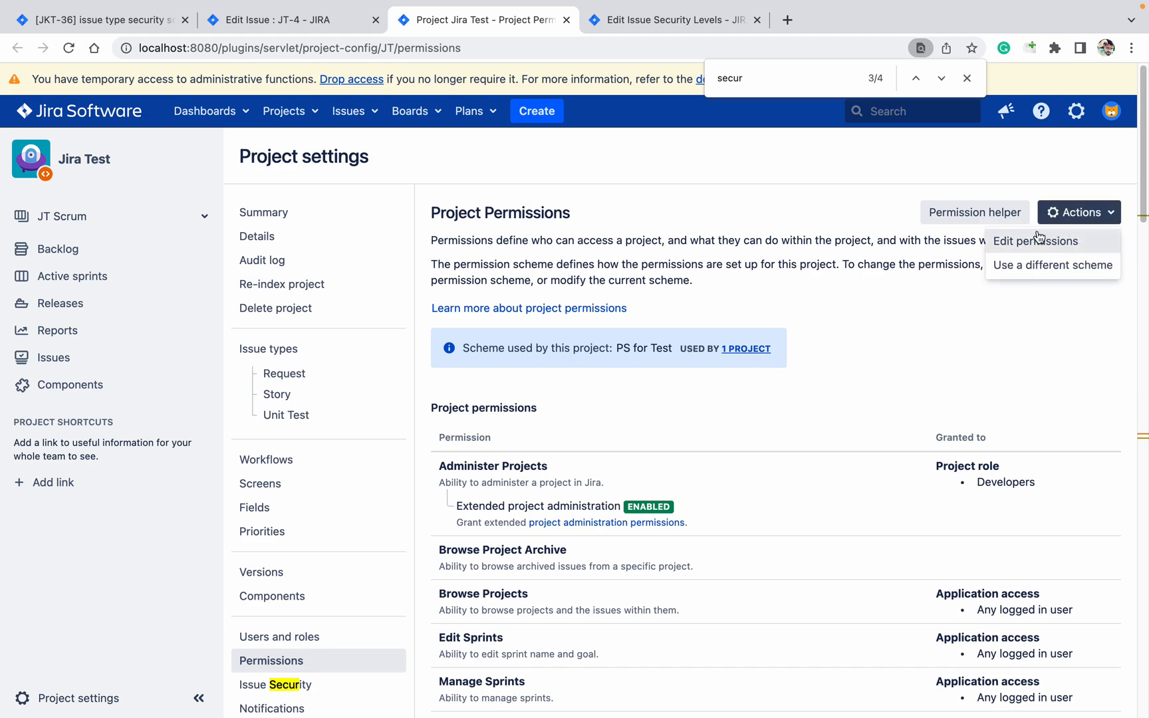
left_click(1035, 241)
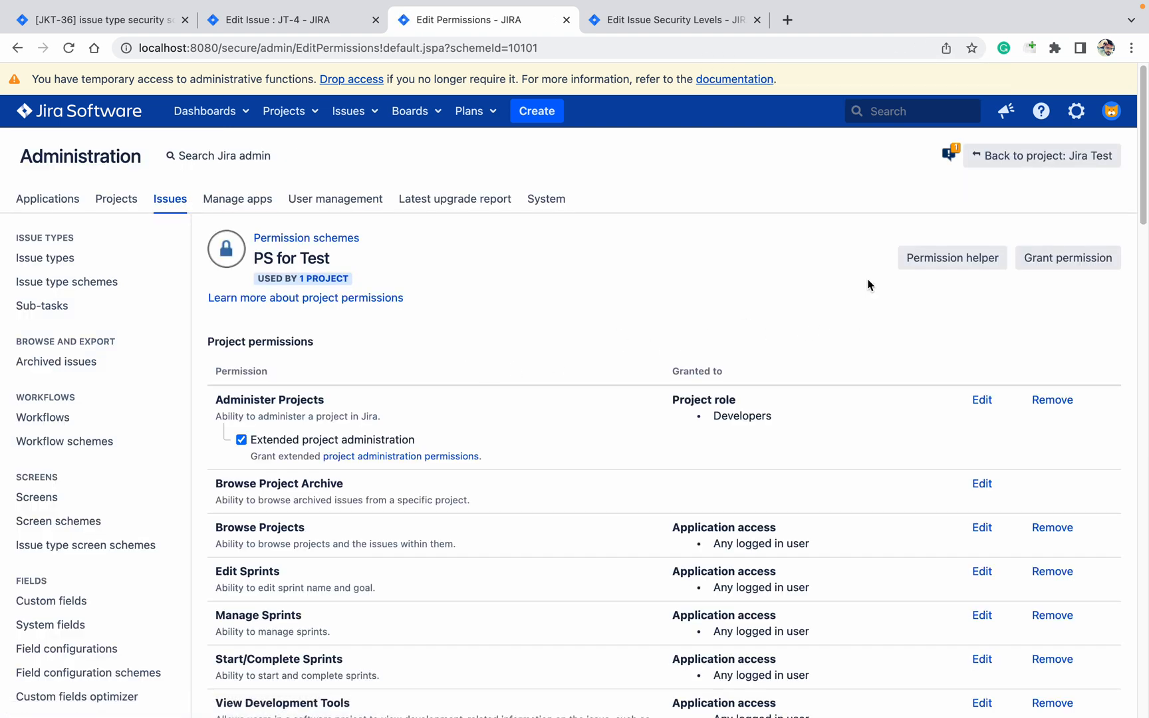
Grant Set Issue Security to the Administrators project role in PS for Test
left_click(1068, 258)
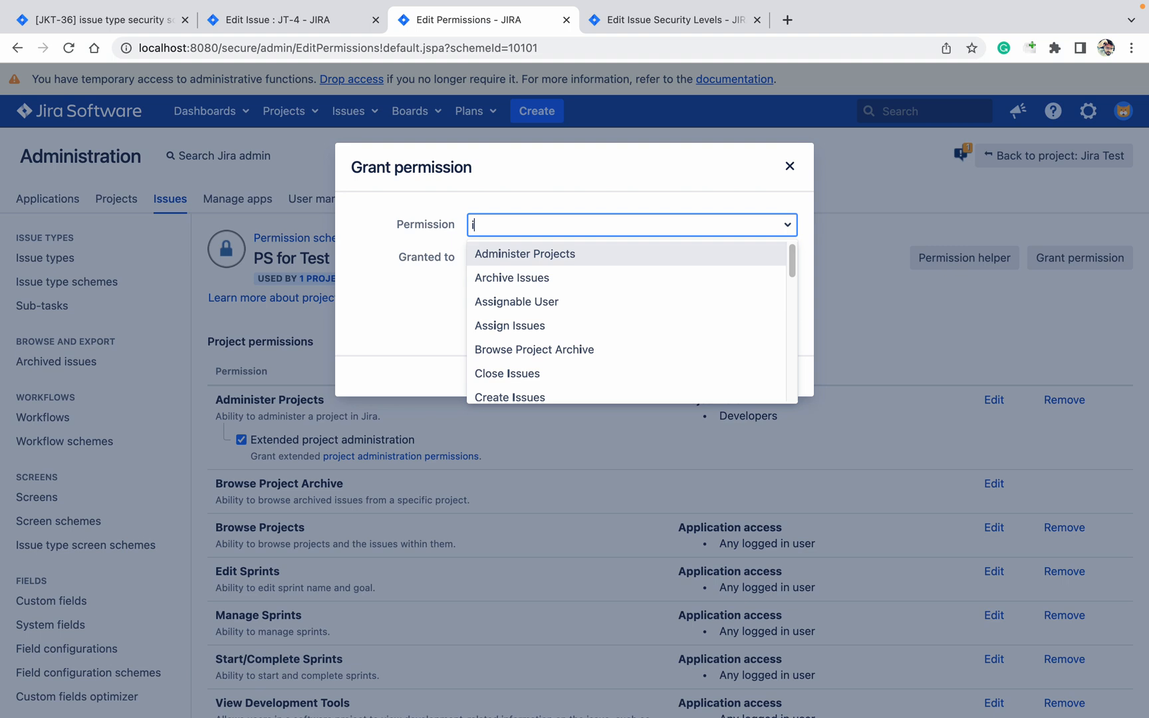
type("issue")
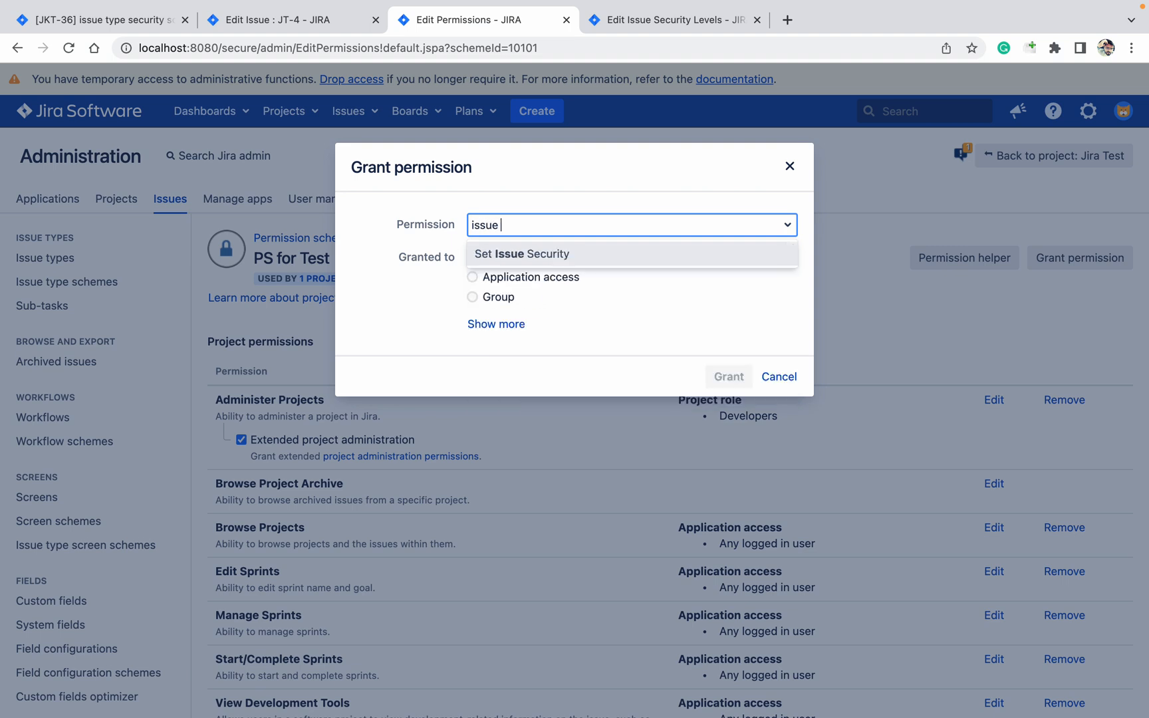
left_click(521, 254)
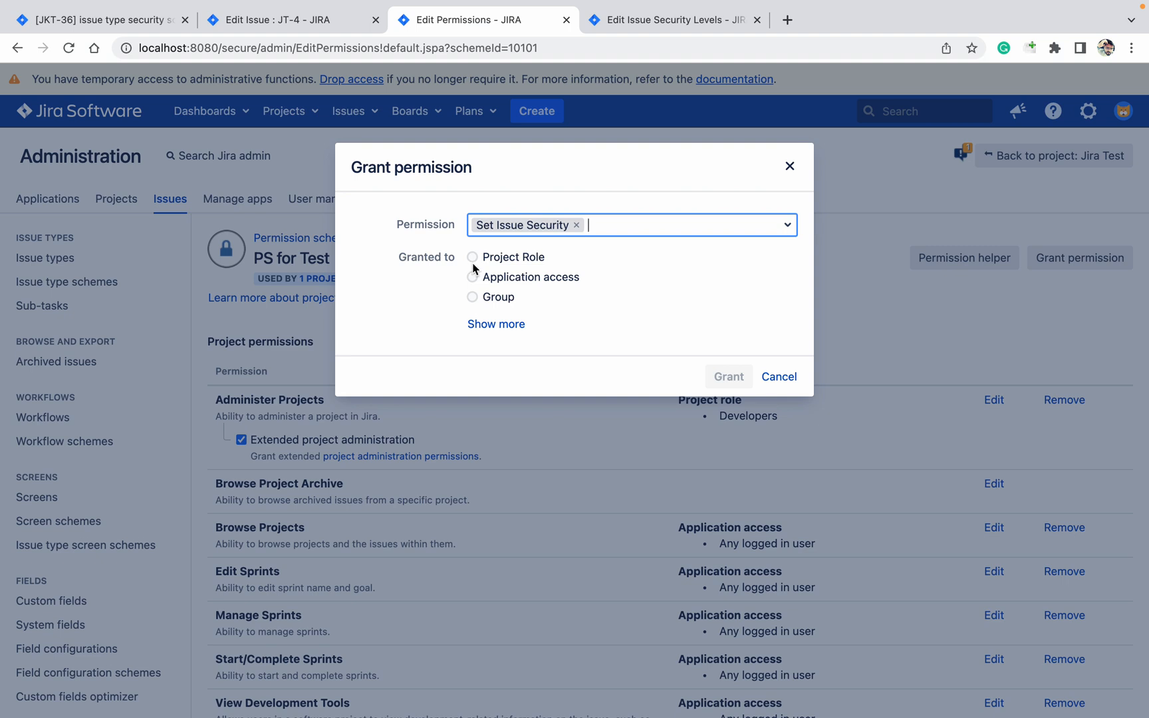
left_click(472, 257)
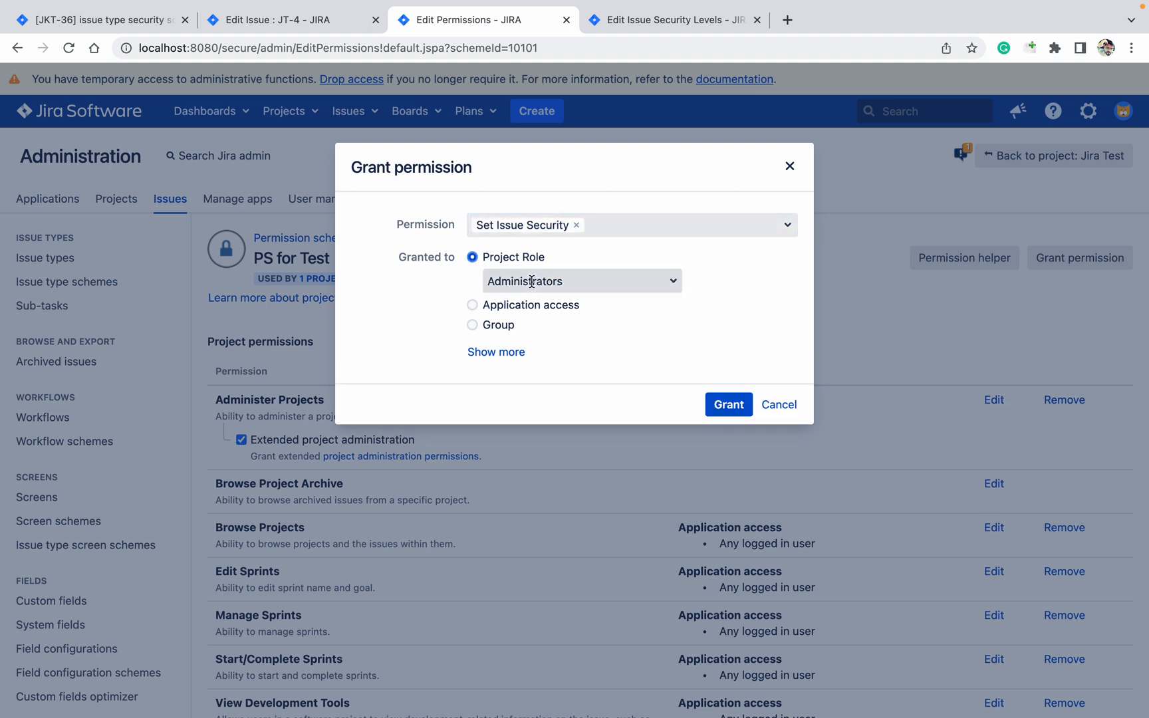
left_click(727, 405)
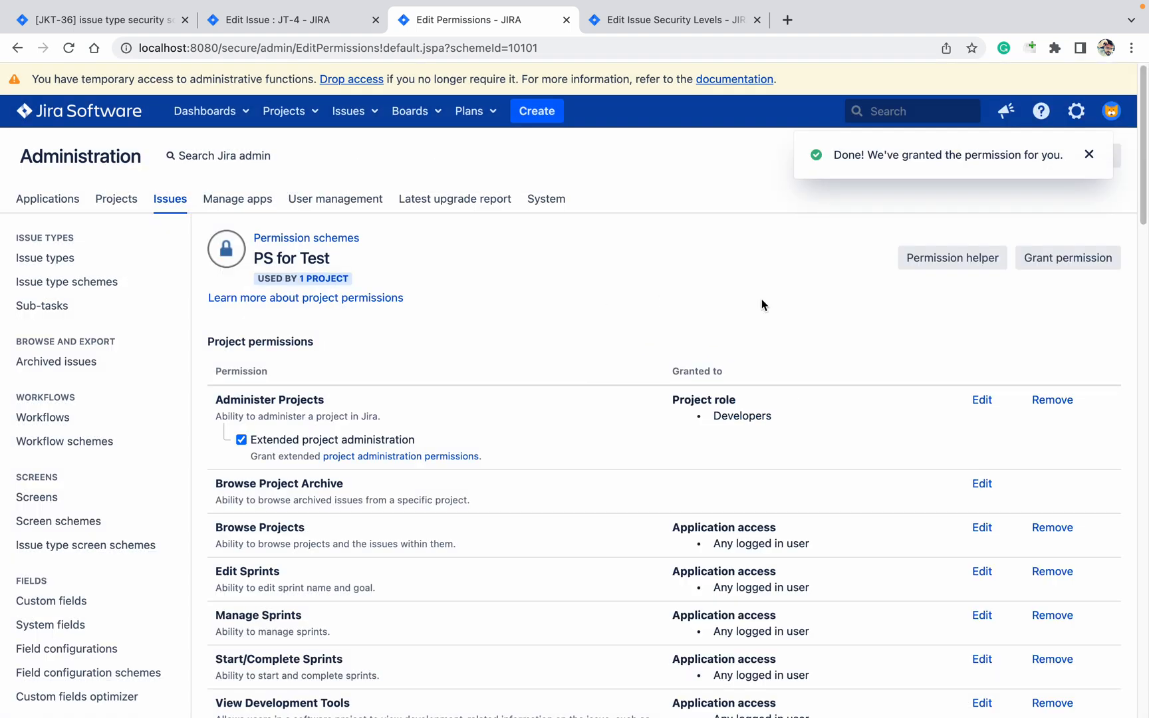
Begin another Set Issue Security grant to a project role, then return to and reload the JT-4 ticket
left_click(1069, 257)
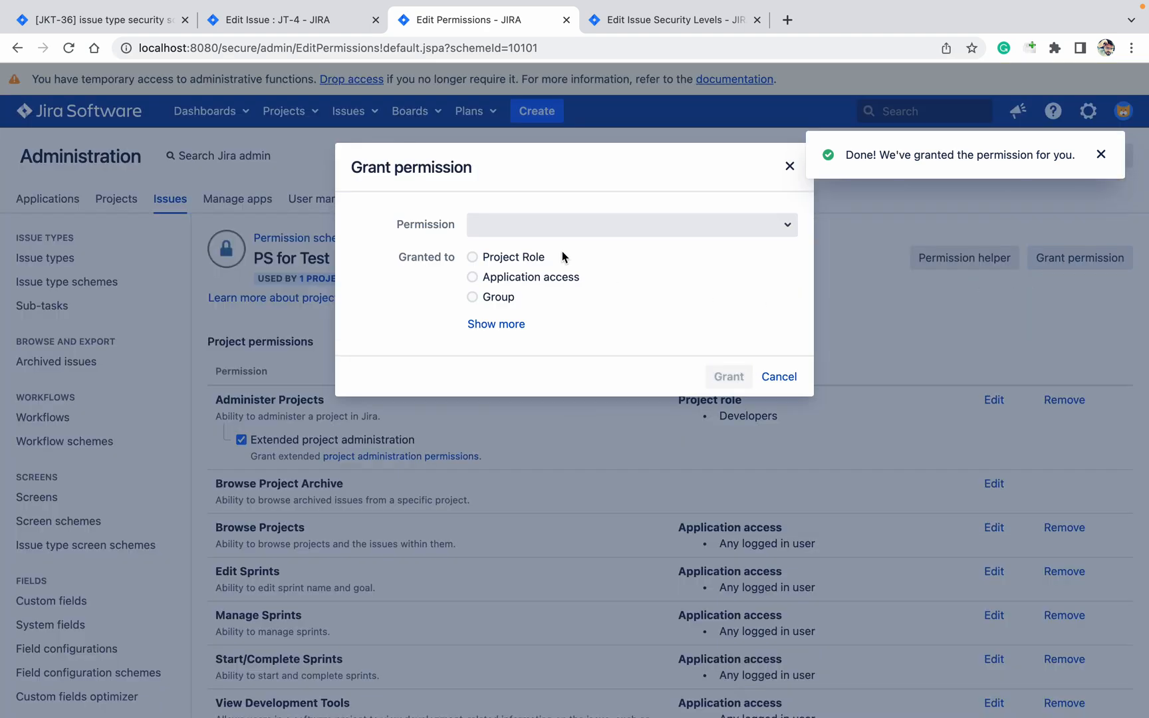
type("se")
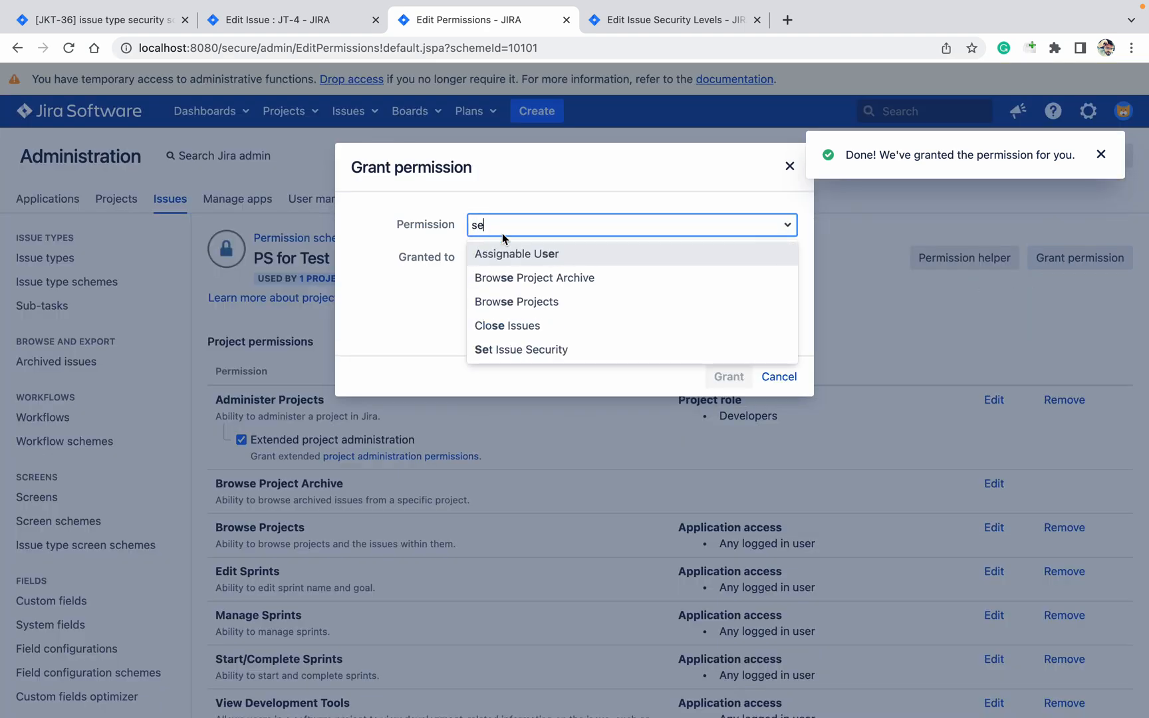
left_click(520, 350)
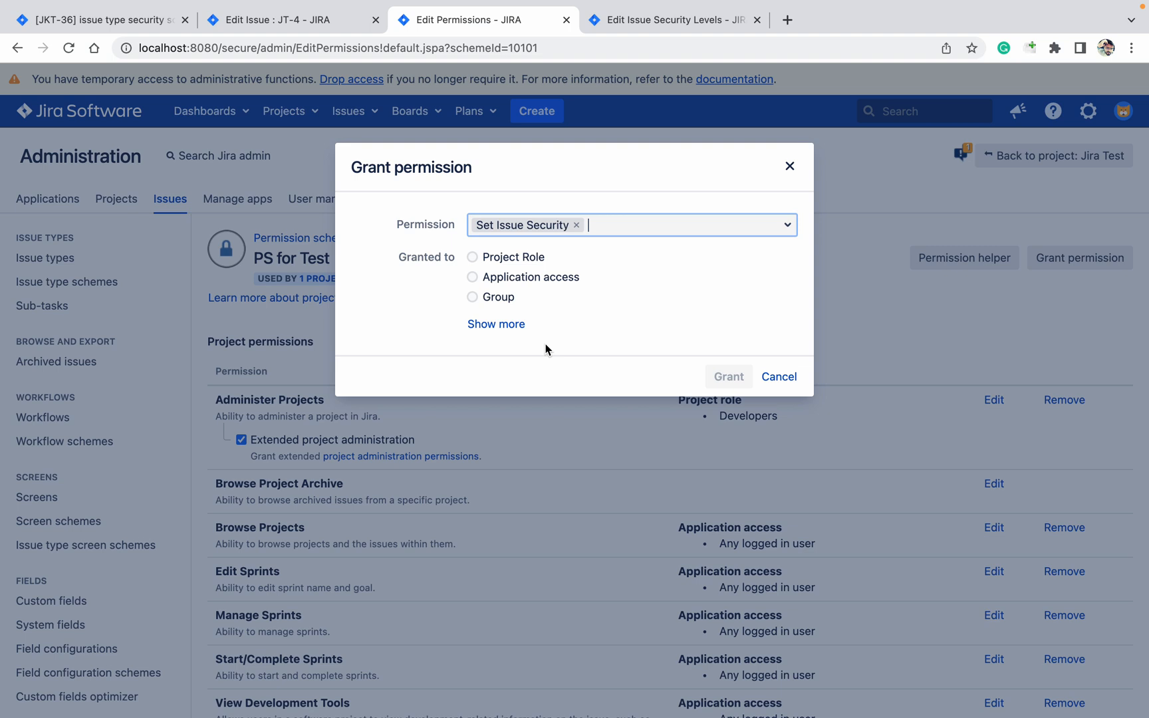
left_click(472, 257)
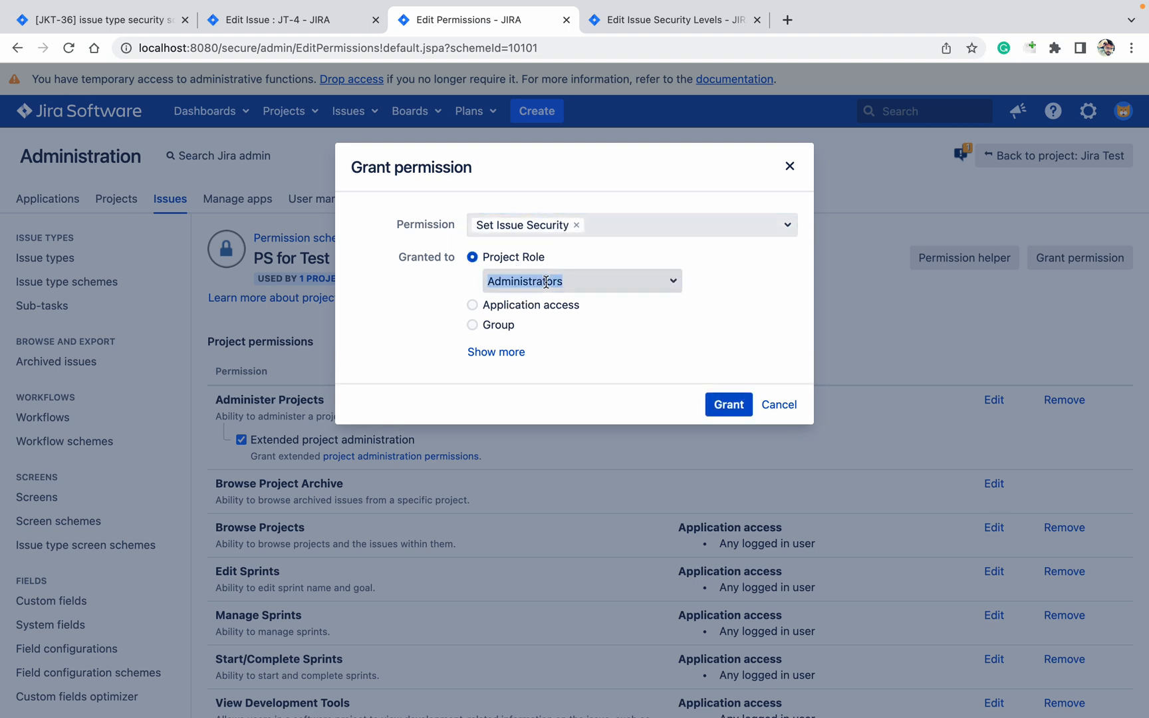
left_click(728, 404)
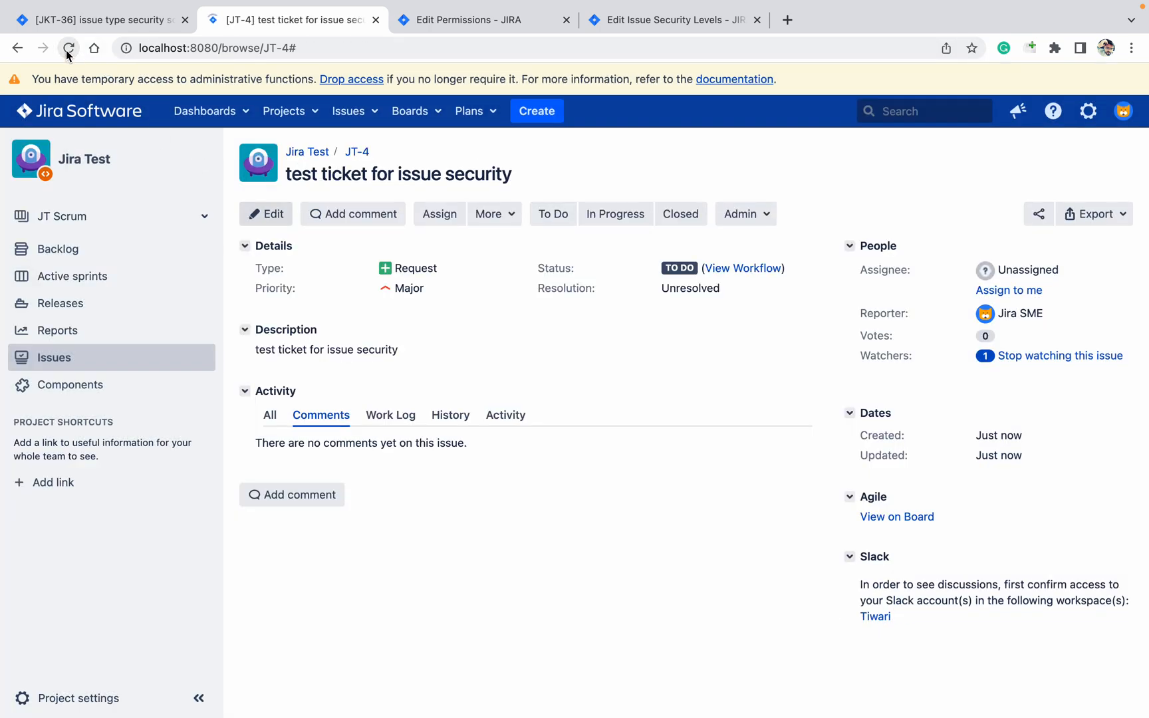
left_click(68, 47)
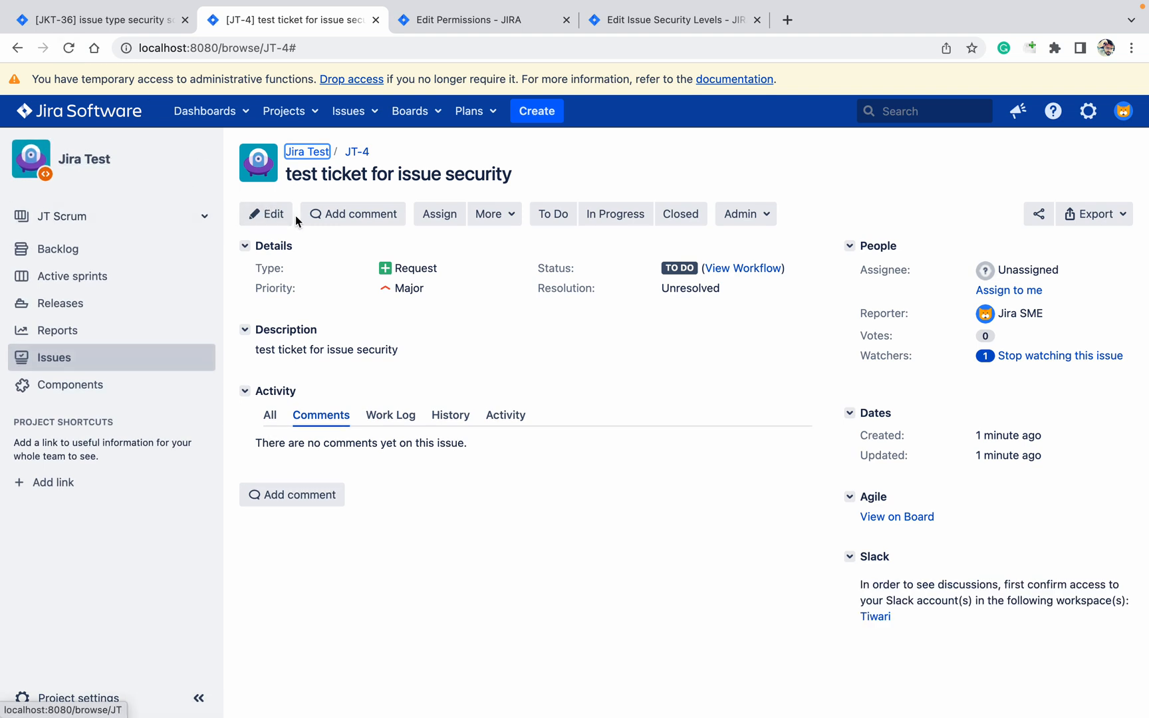
Edit JT-4 and set its Security Level to Public
left_click(266, 215)
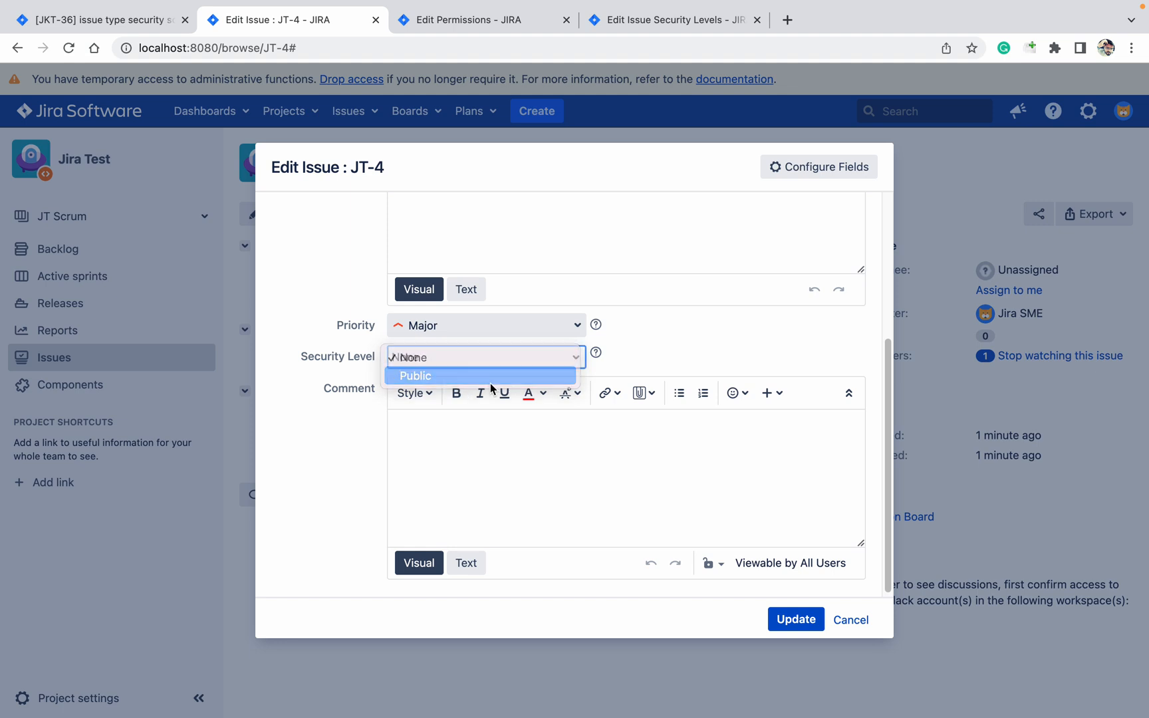
left_click(850, 620)
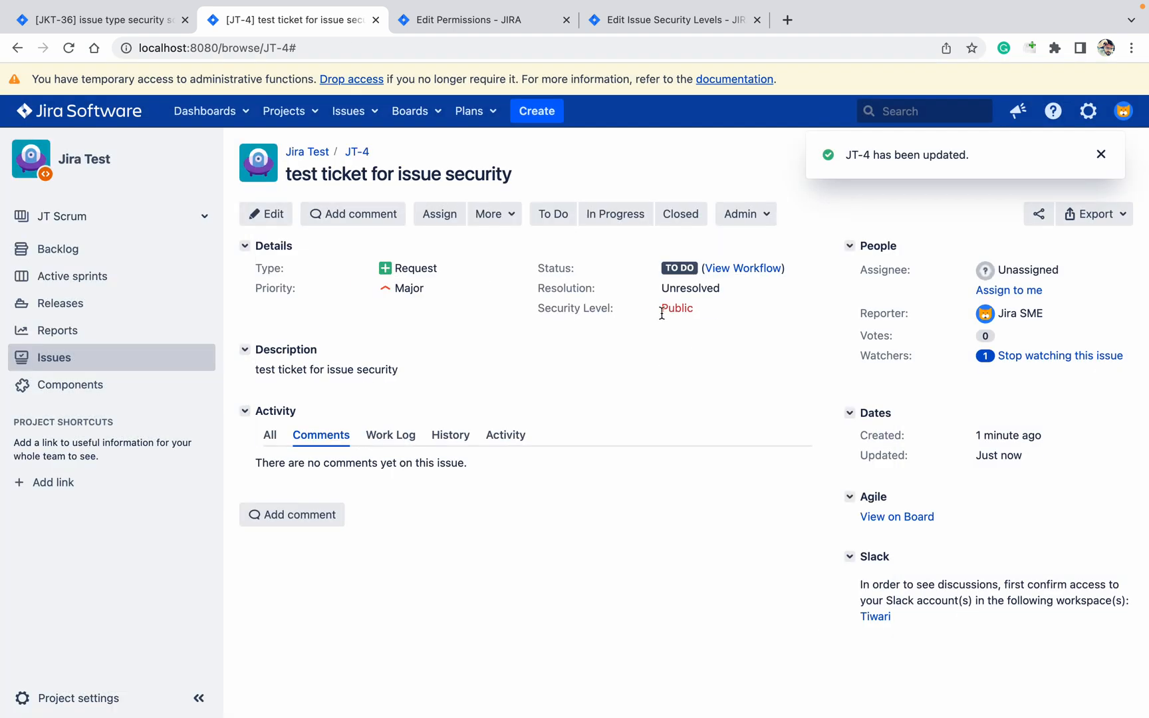
left_click(675, 307)
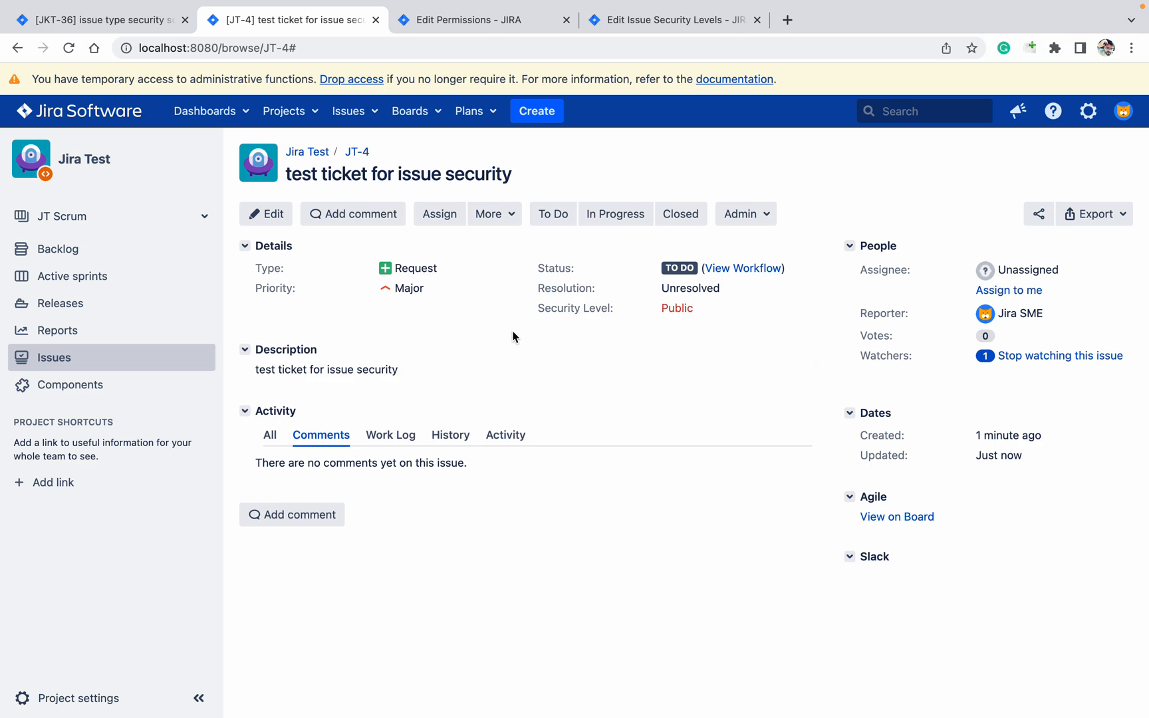
mouse_move(449, 53)
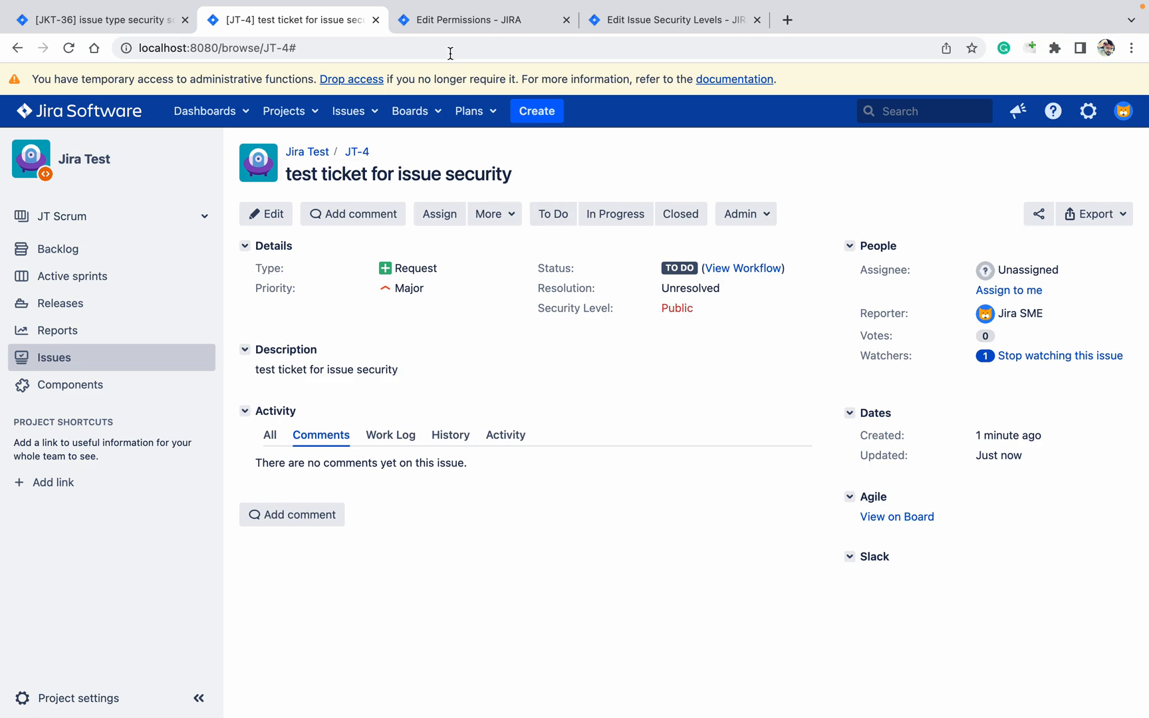
Go to the Edit Issue Security Levels page for the ISS for test scheme with Dev and Public levels
left_click(481, 20)
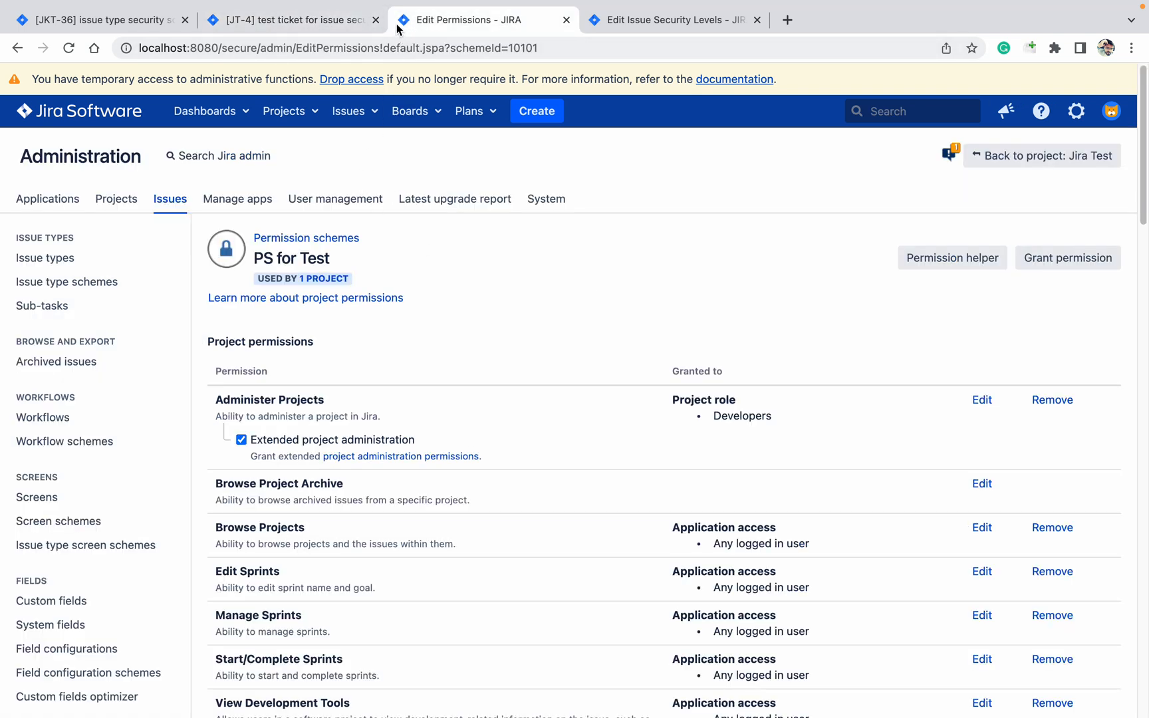
left_click(286, 20)
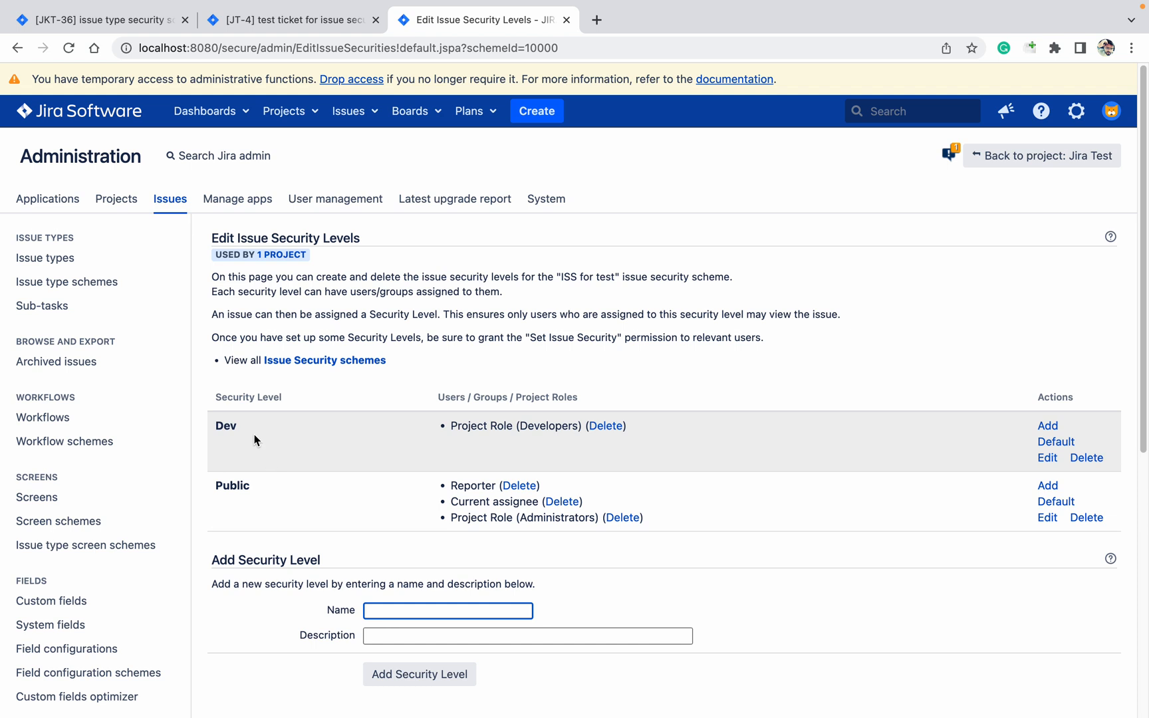
mouse_move(756, 455)
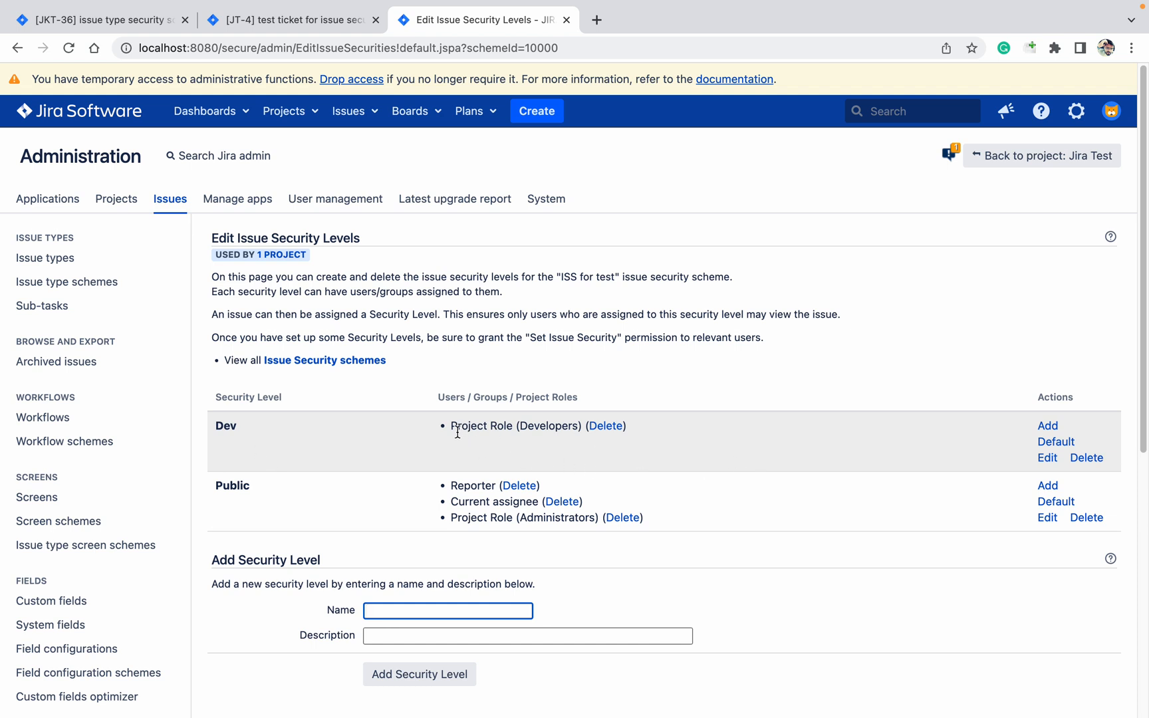
mouse_move(240, 452)
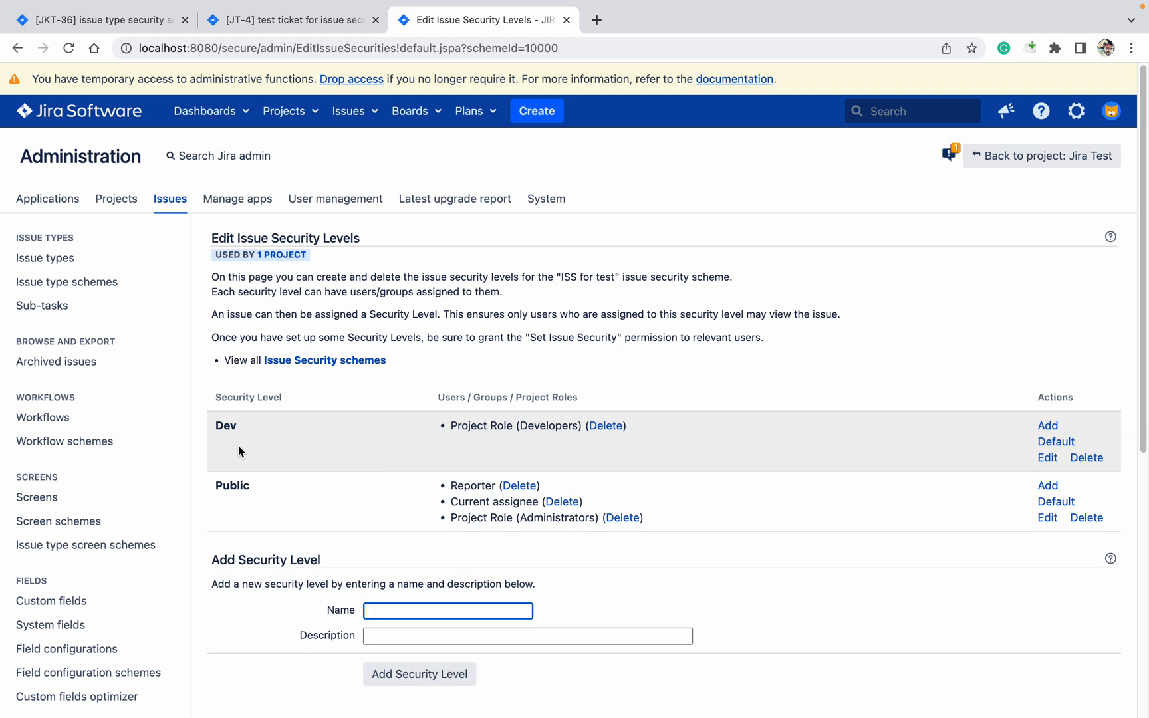
mouse_move(452, 448)
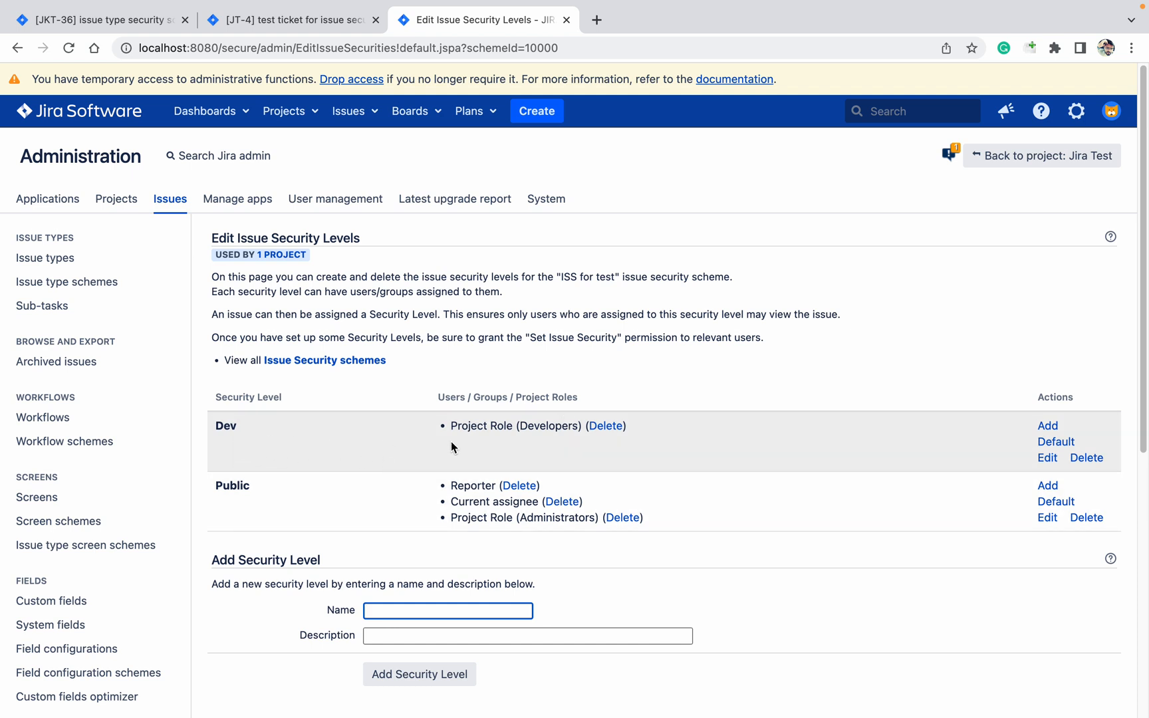
mouse_move(278, 500)
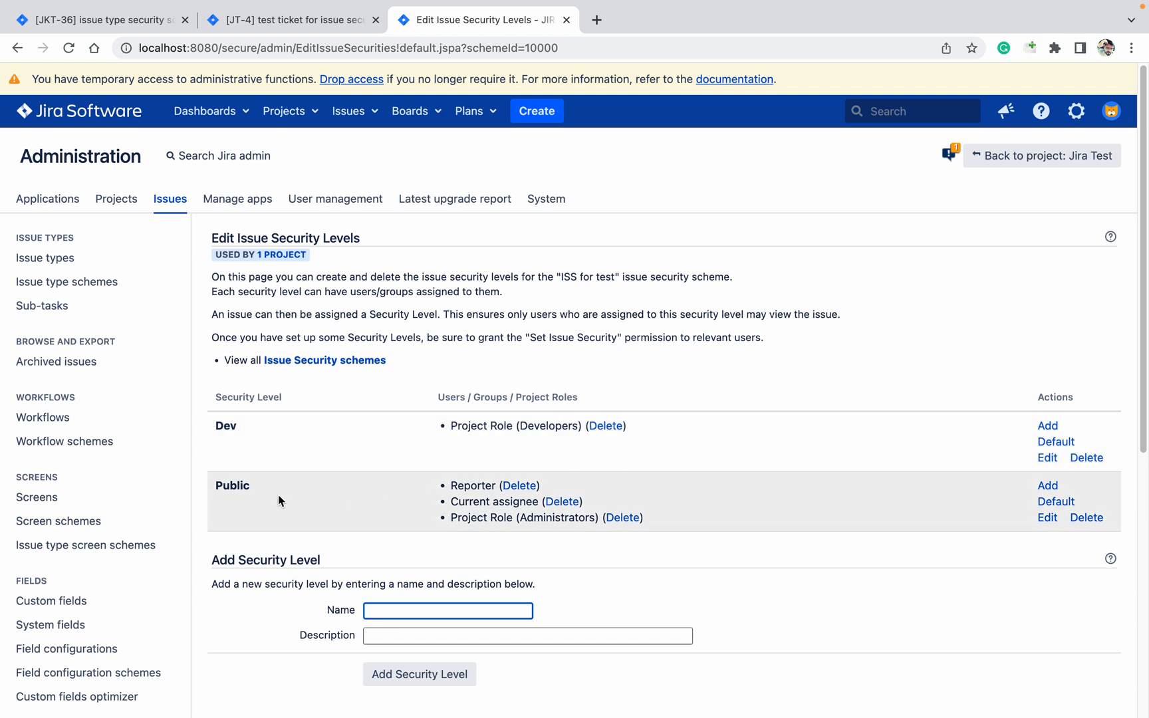
mouse_move(484, 529)
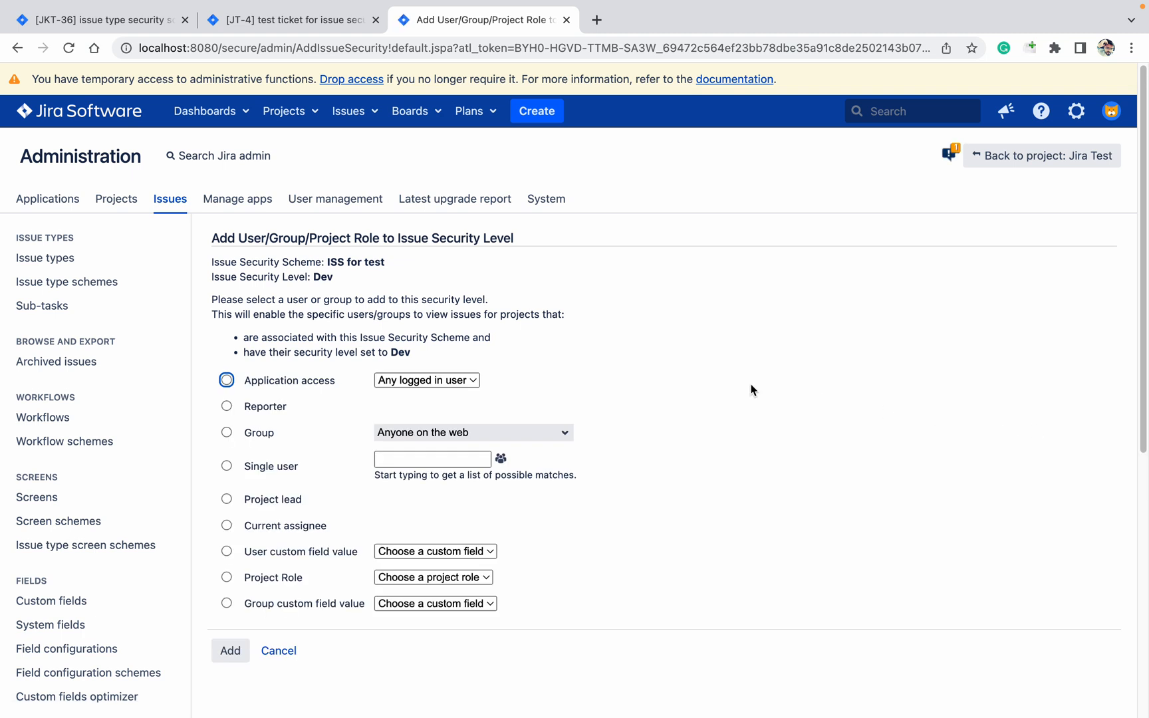
Add Reporter to the Dev level and change JT-4's security level to Dev
left_click(226, 406)
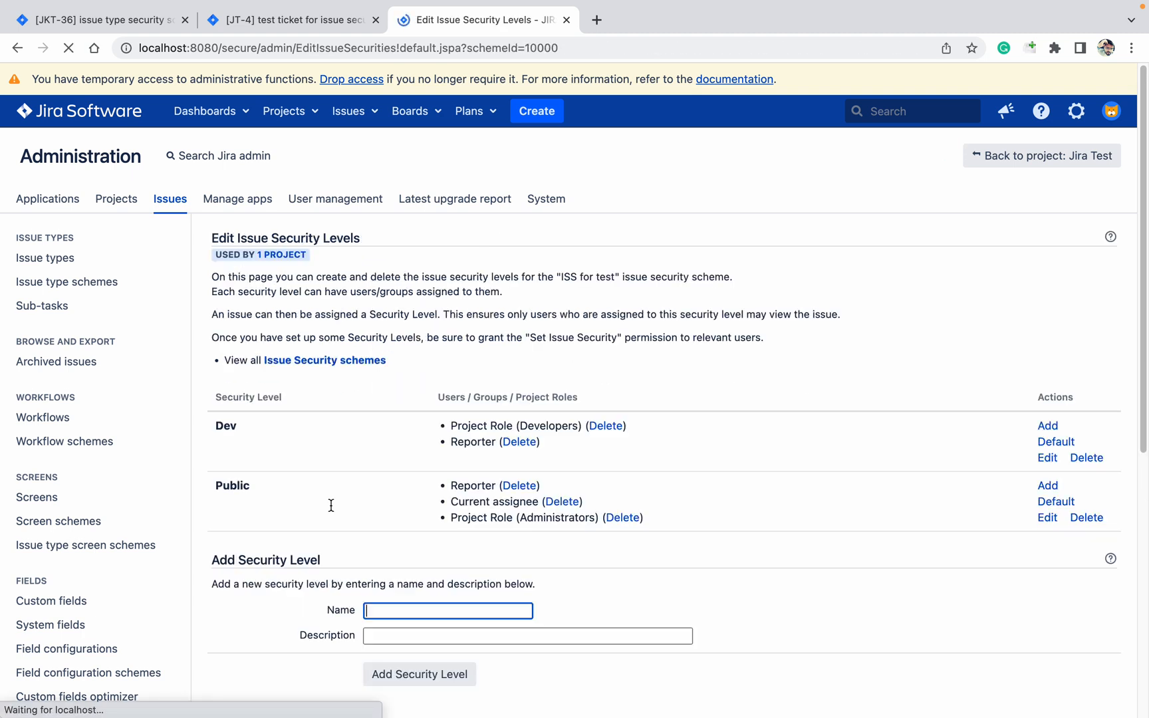
left_click(290, 20)
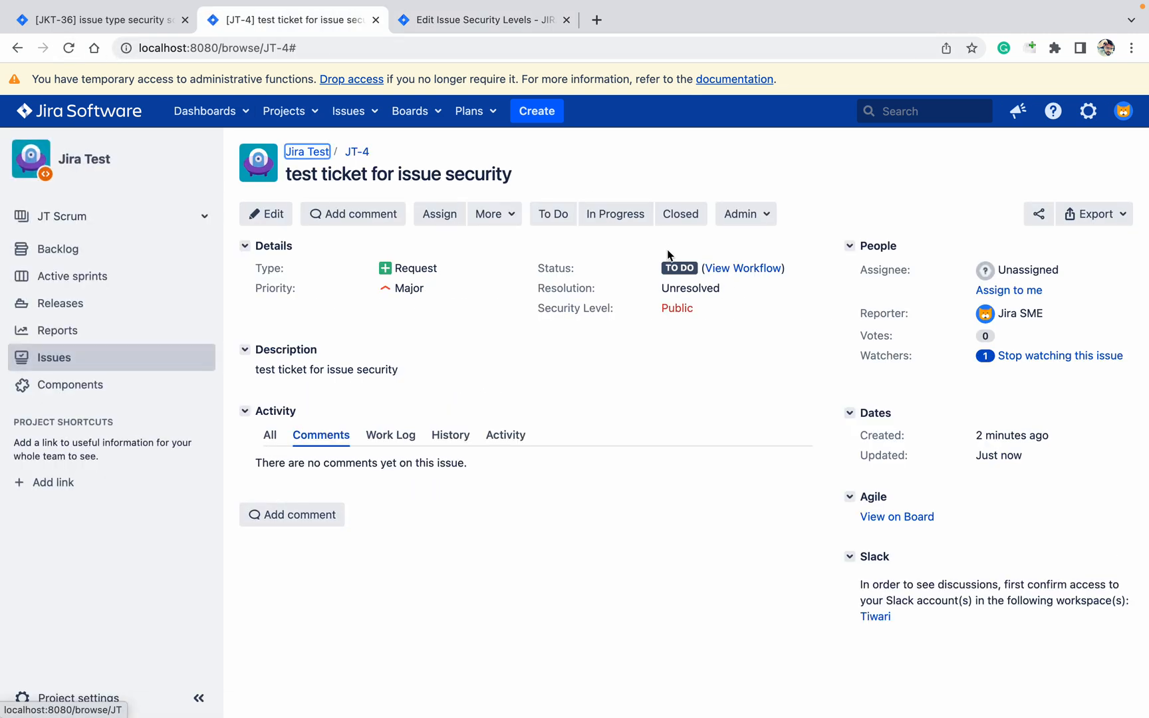
left_click(676, 308)
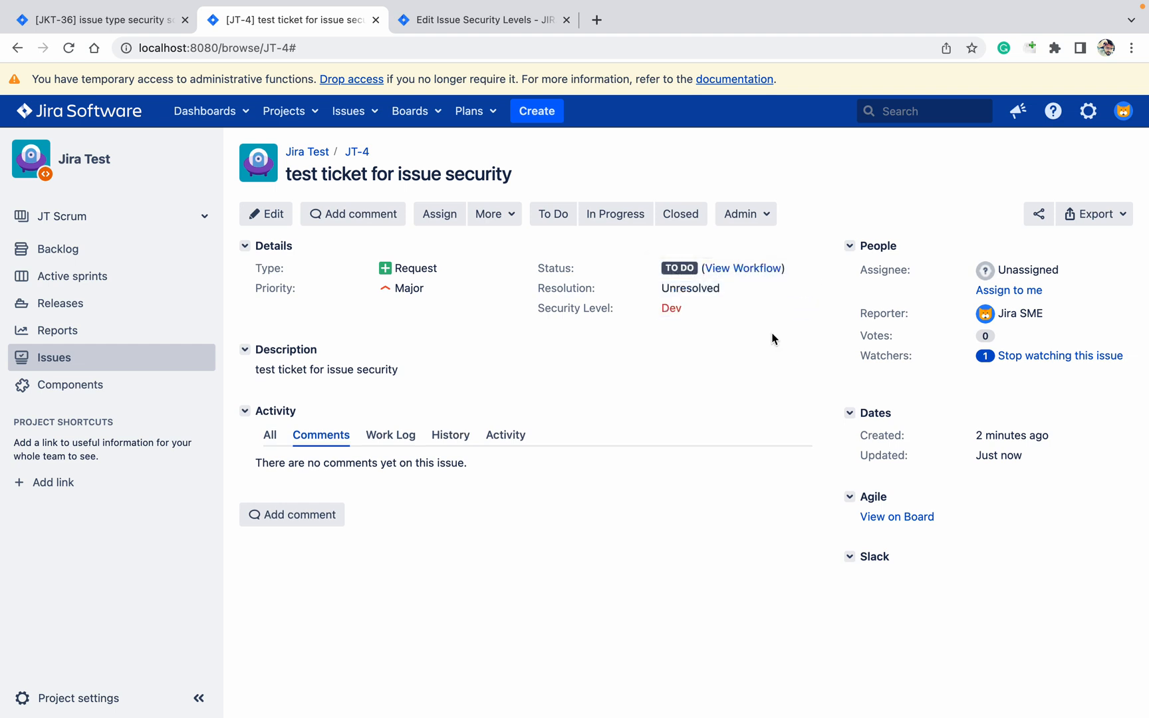
mouse_move(677, 336)
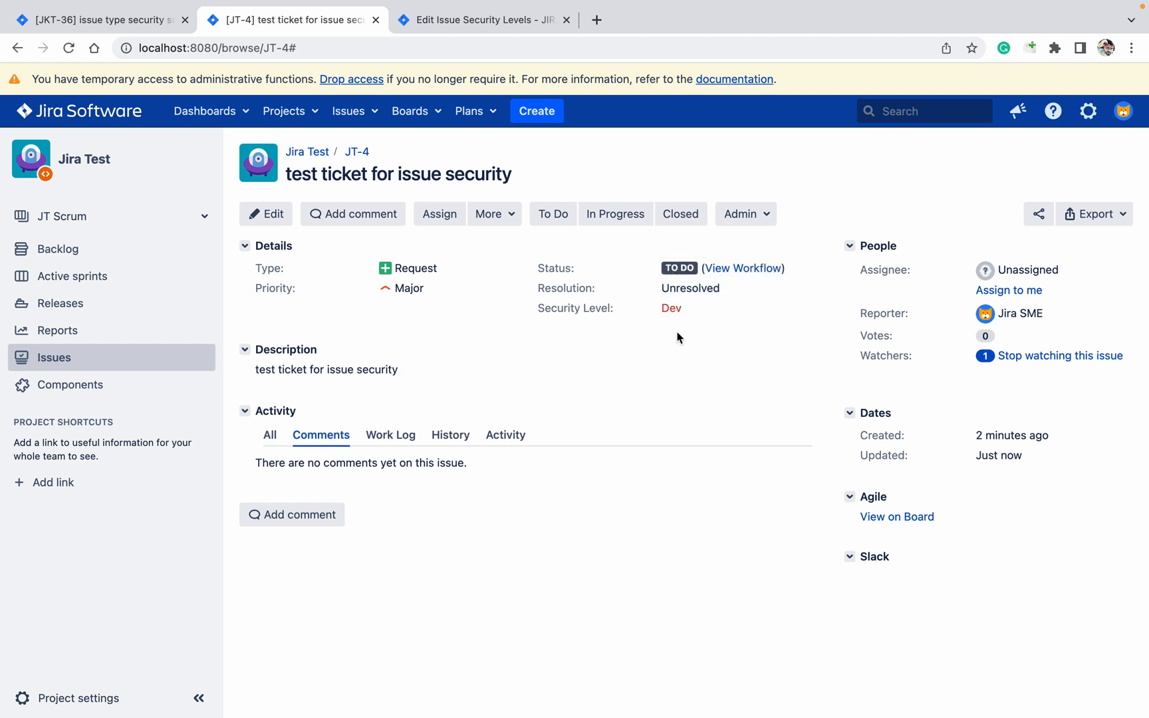
Remove Reporter from the Dev security level, backing out of deleting the level itself
left_click(481, 20)
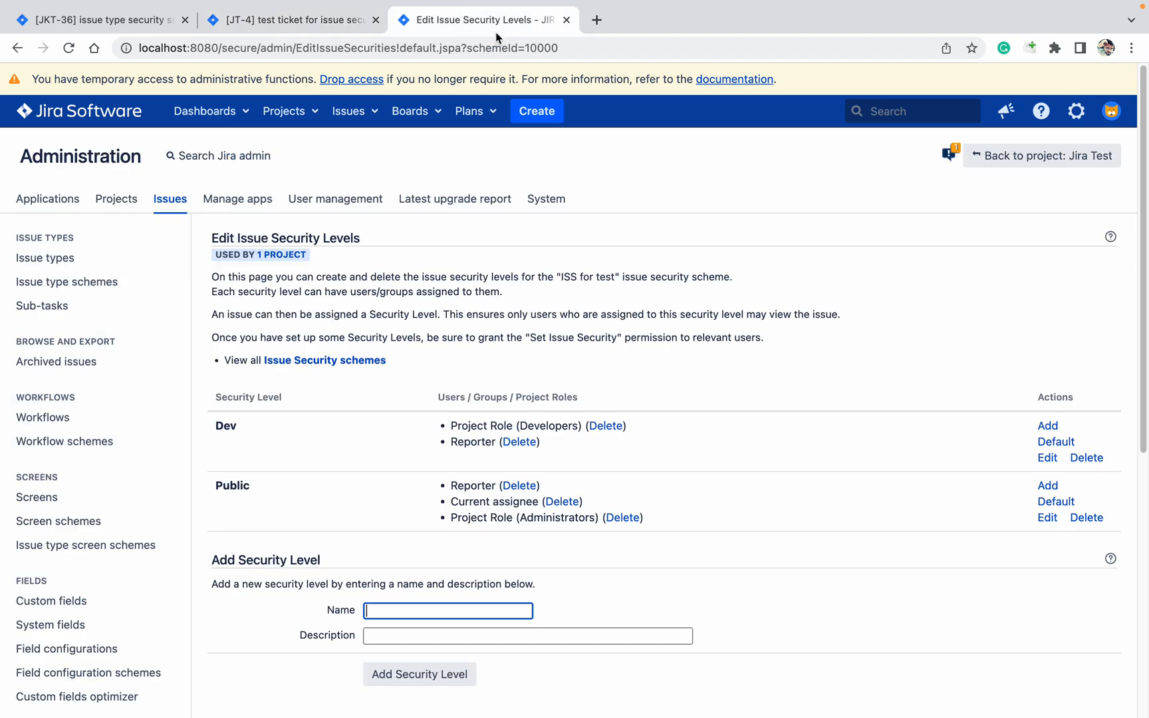
left_click(1087, 458)
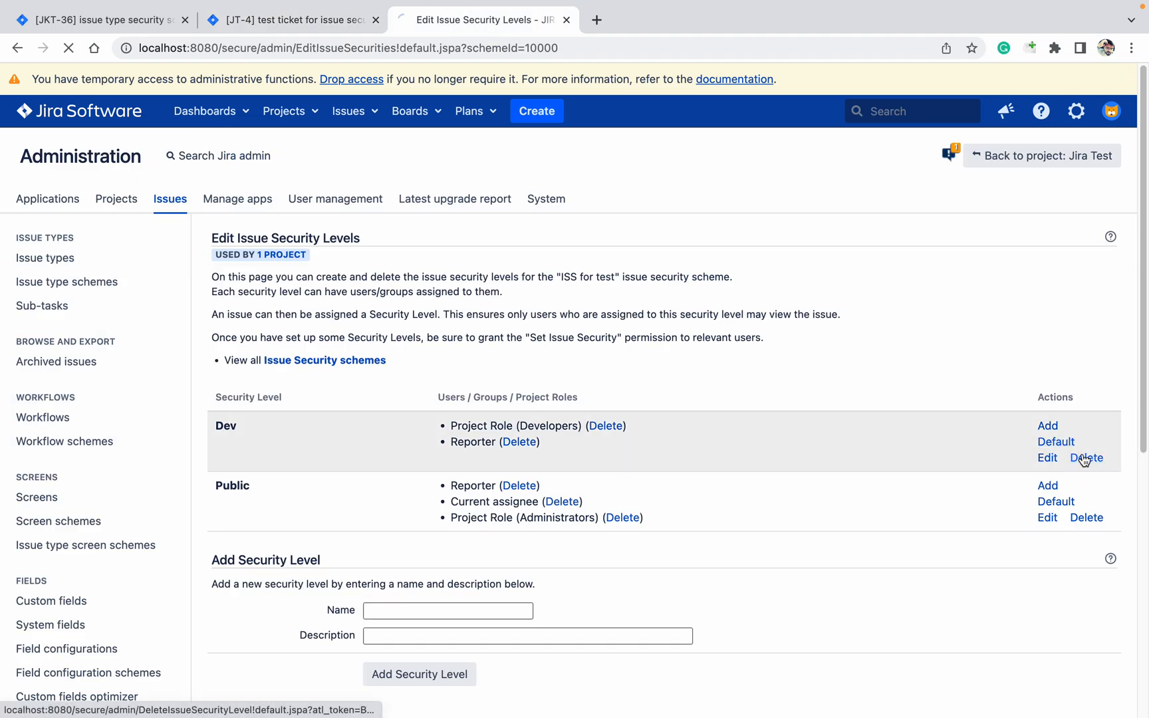
left_click(1088, 457)
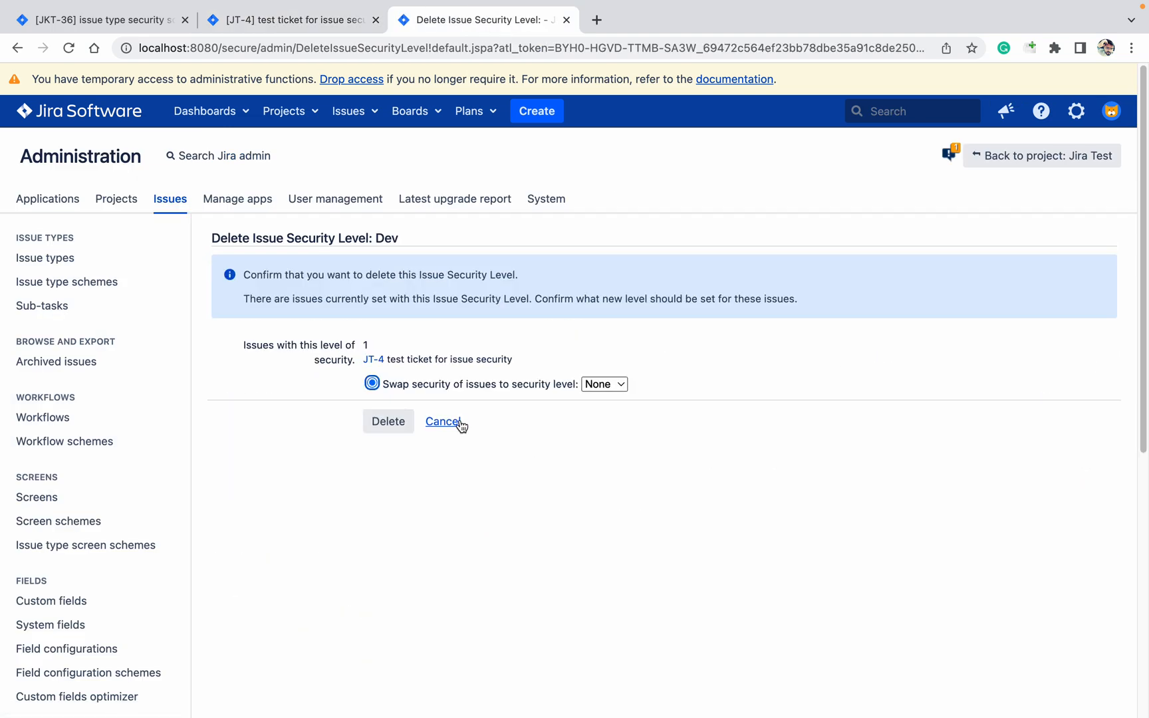
left_click(387, 422)
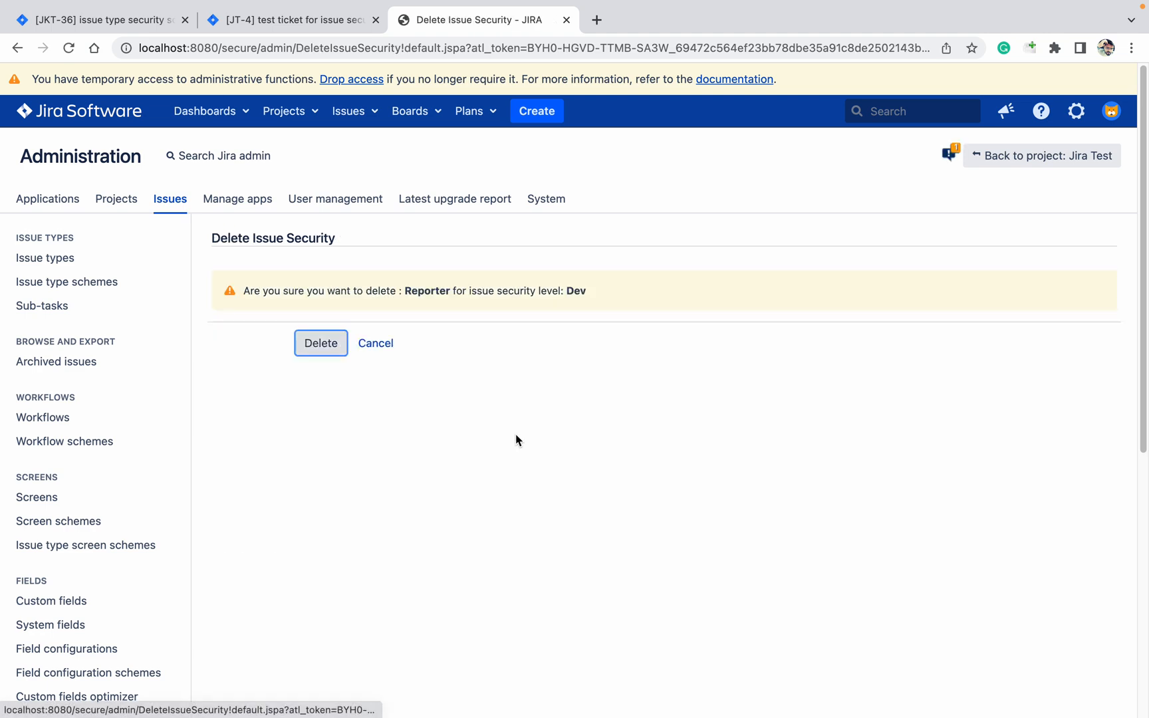
left_click(320, 343)
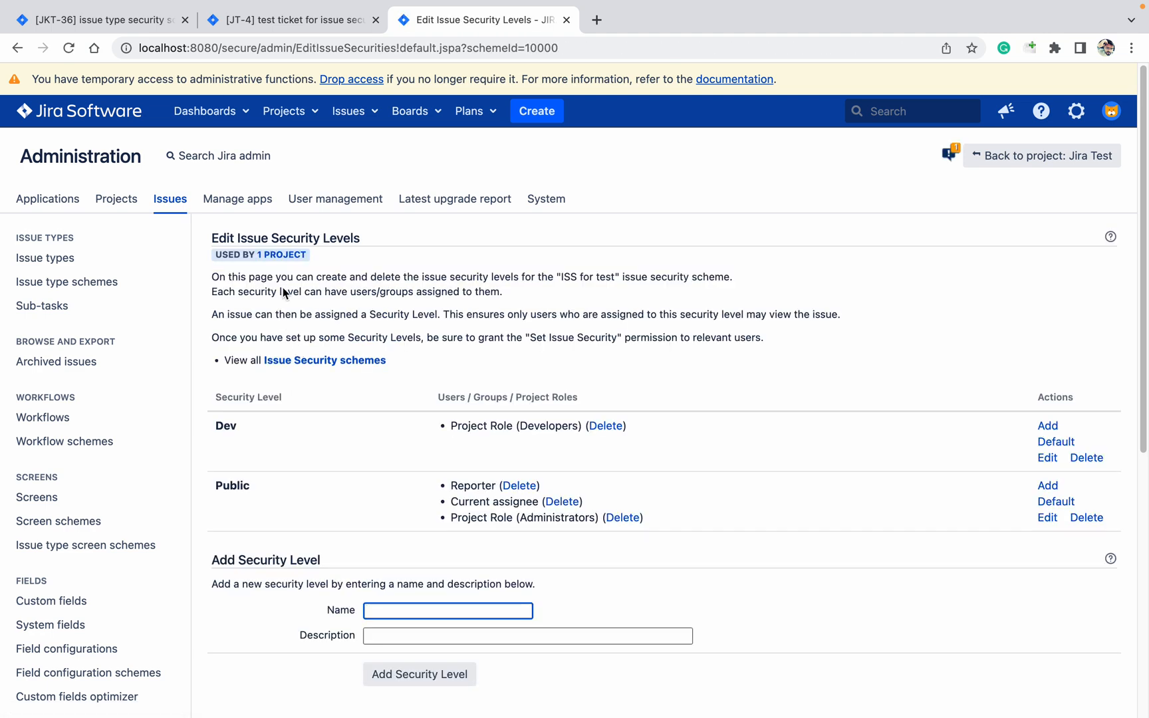
Reload JT-4 to confirm it can no longer be viewed by its reporter
left_click(290, 19)
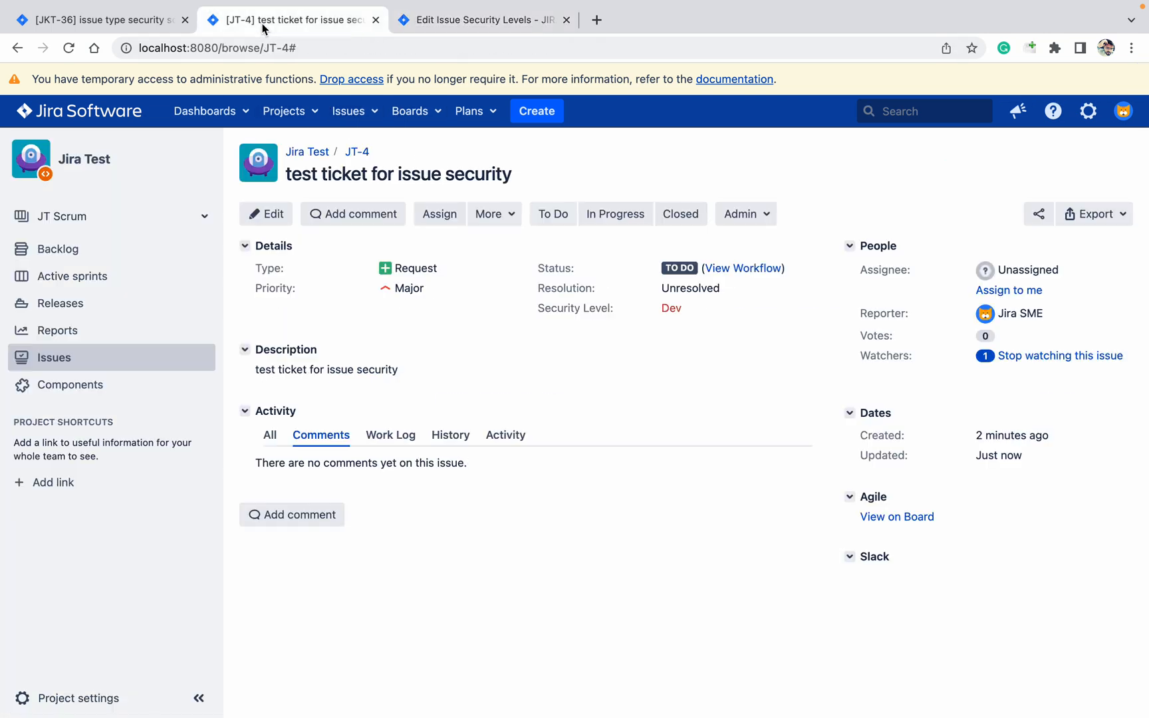
left_click(69, 48)
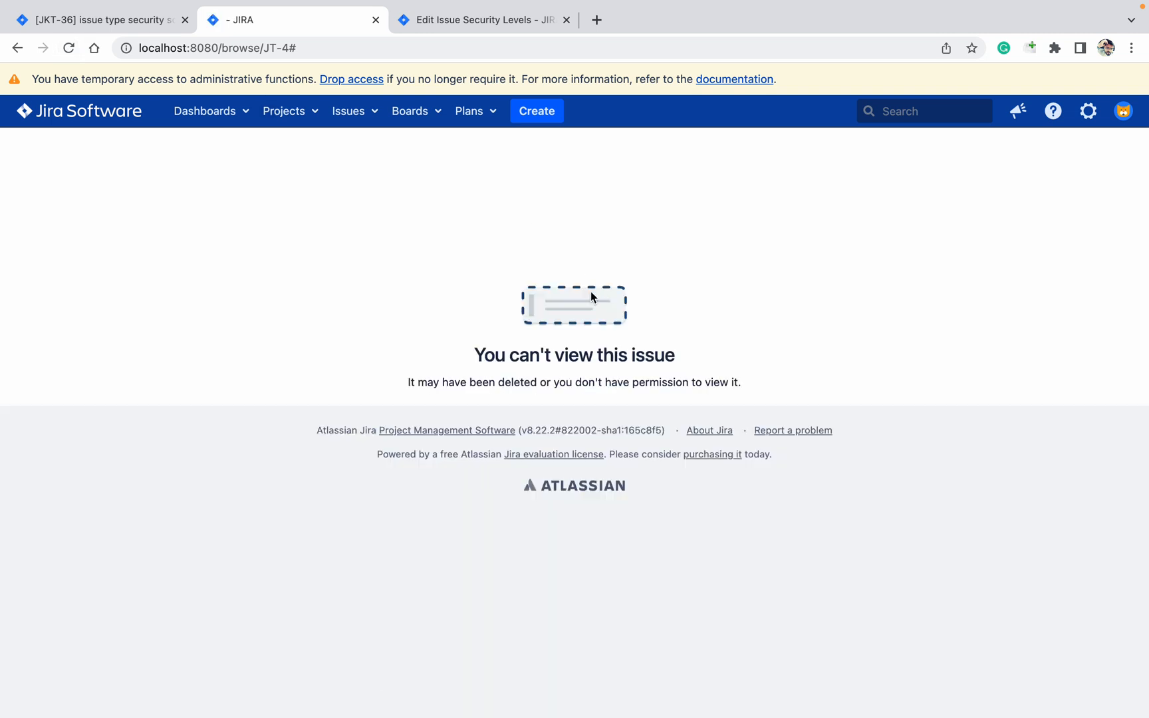
Browse Jira Test's open issues (JT-3 and others) to confirm JT-4 is absent, then return to security levels
left_click(285, 111)
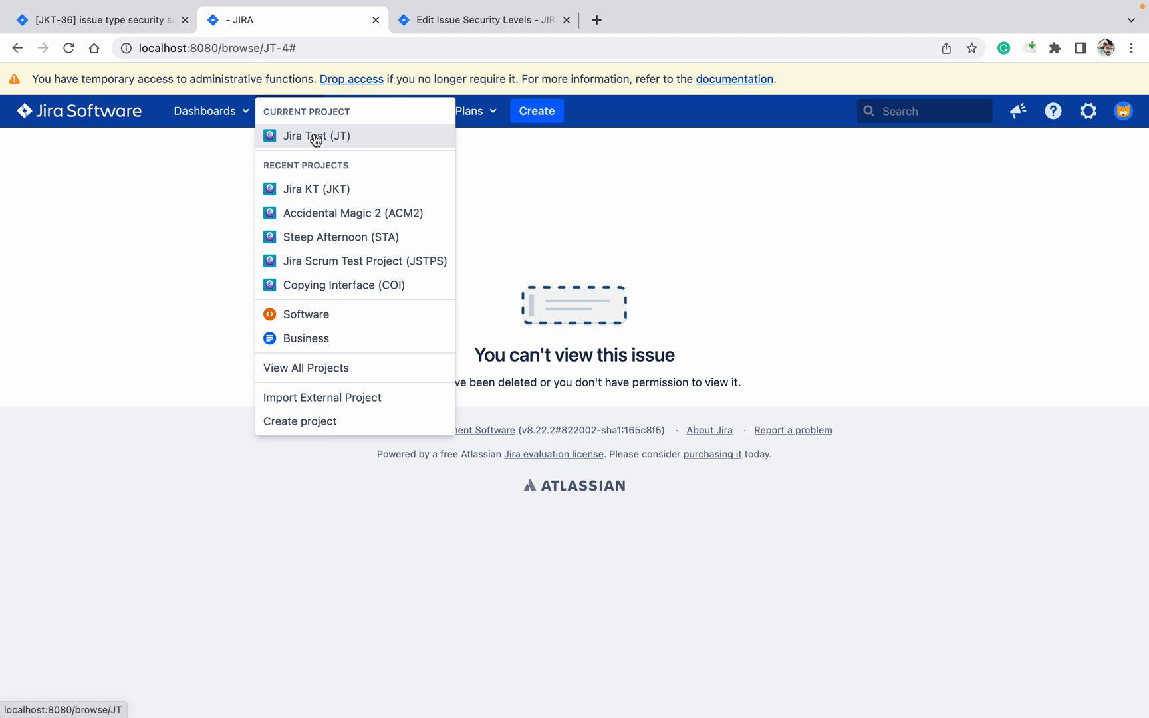
left_click(314, 136)
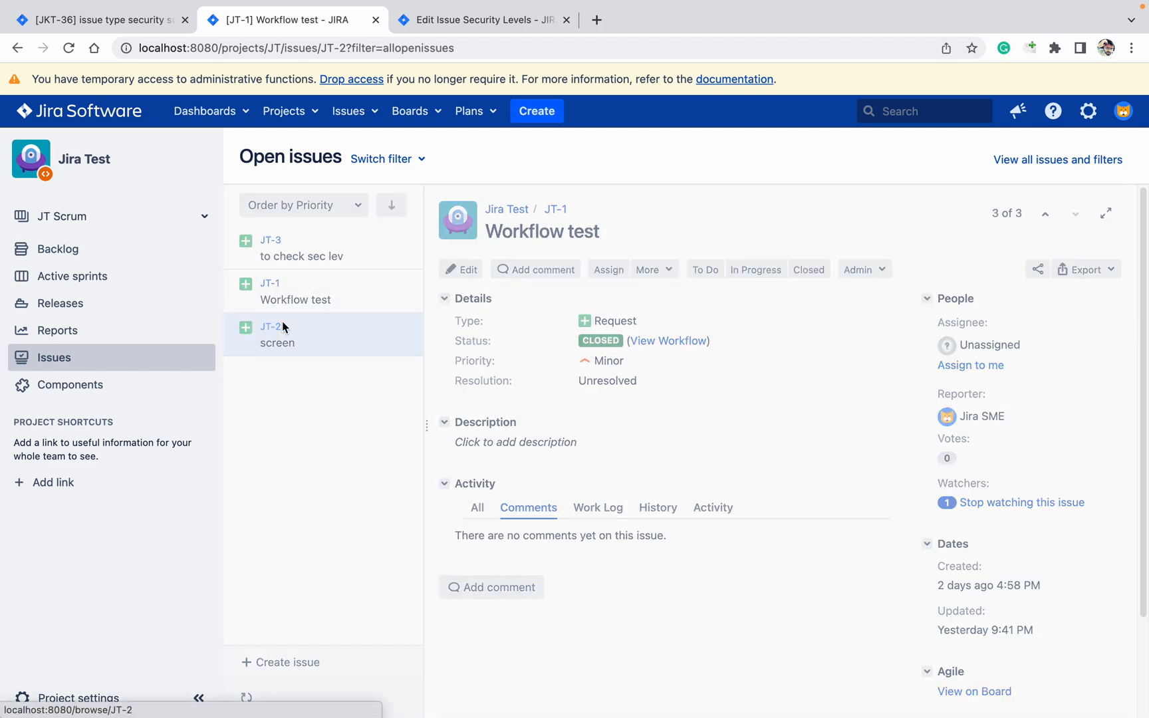
left_click(301, 249)
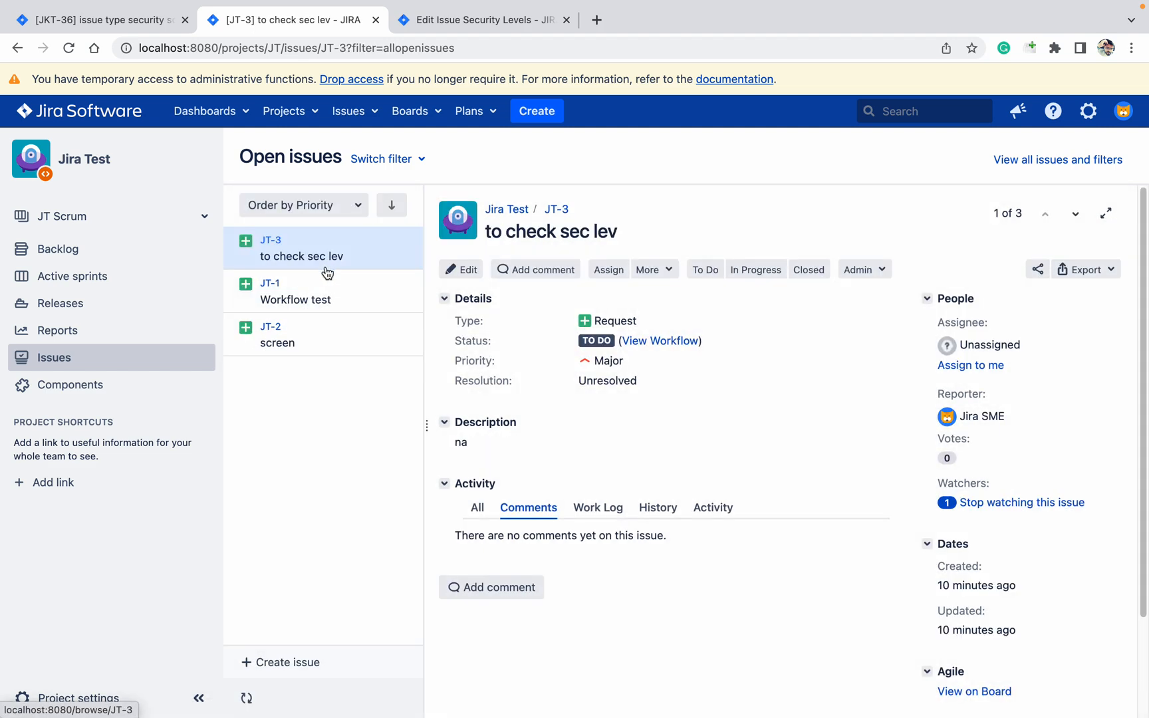
mouse_move(376, 316)
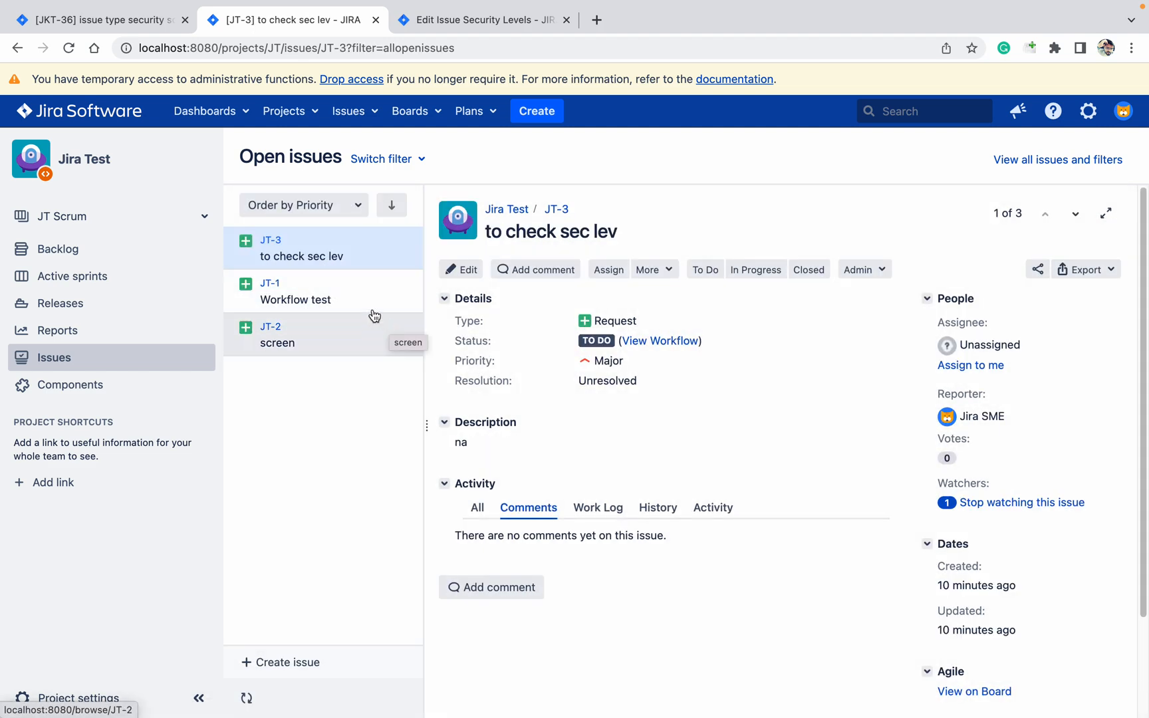
left_click(296, 292)
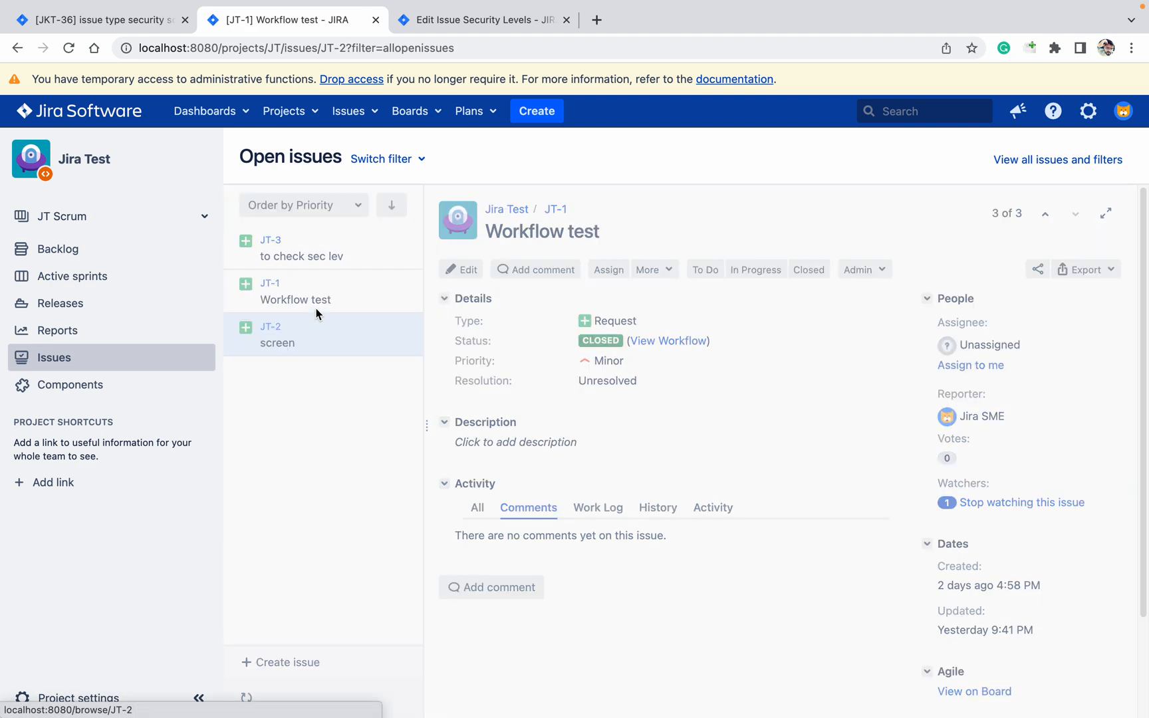
left_click(300, 248)
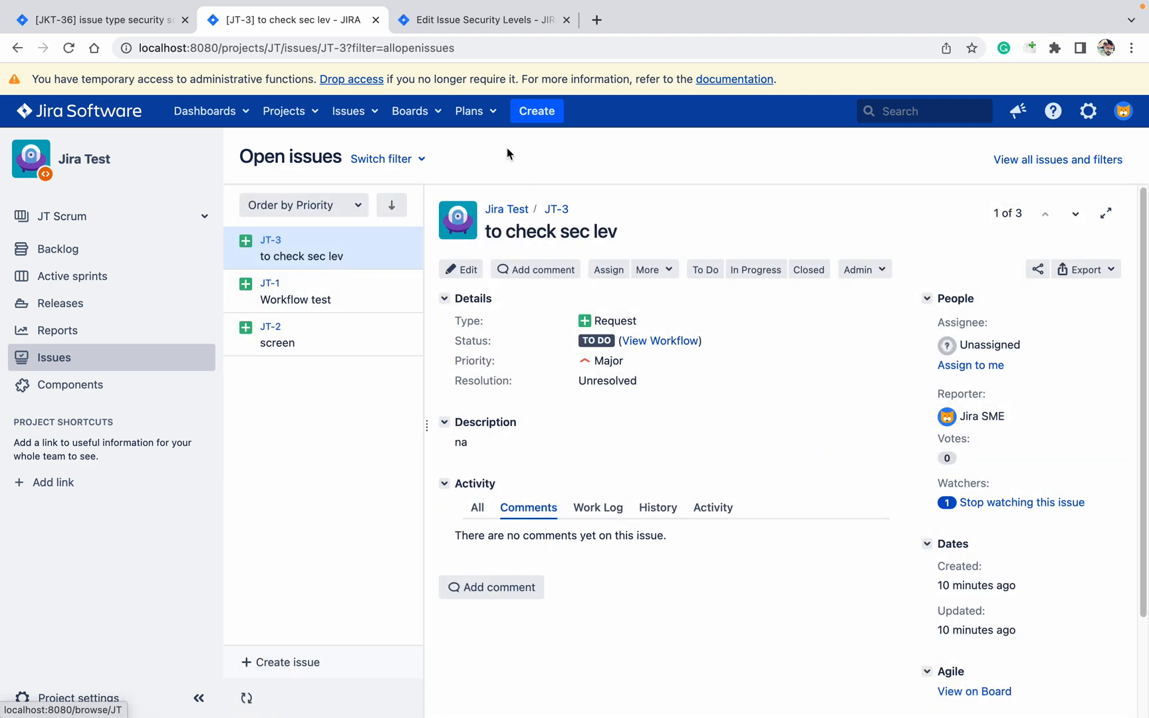
left_click(480, 20)
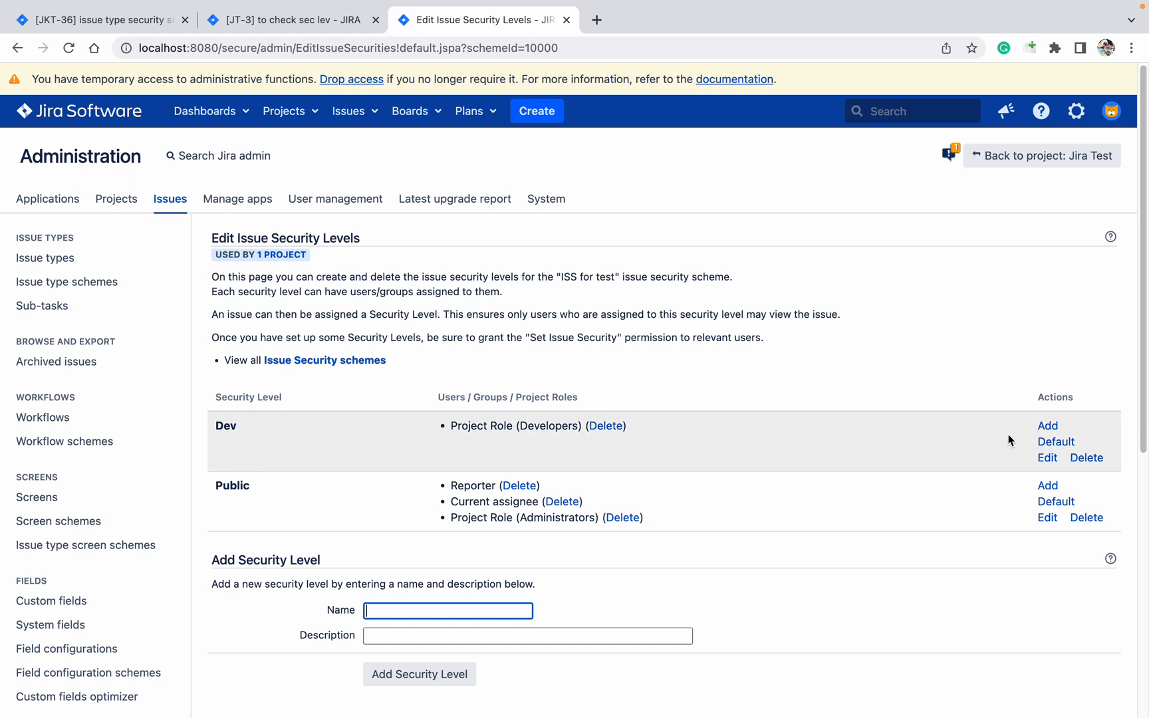
Add Reporter to the Dev security level and verify JT-4 reappears in Jira Test's open issues
left_click(1047, 426)
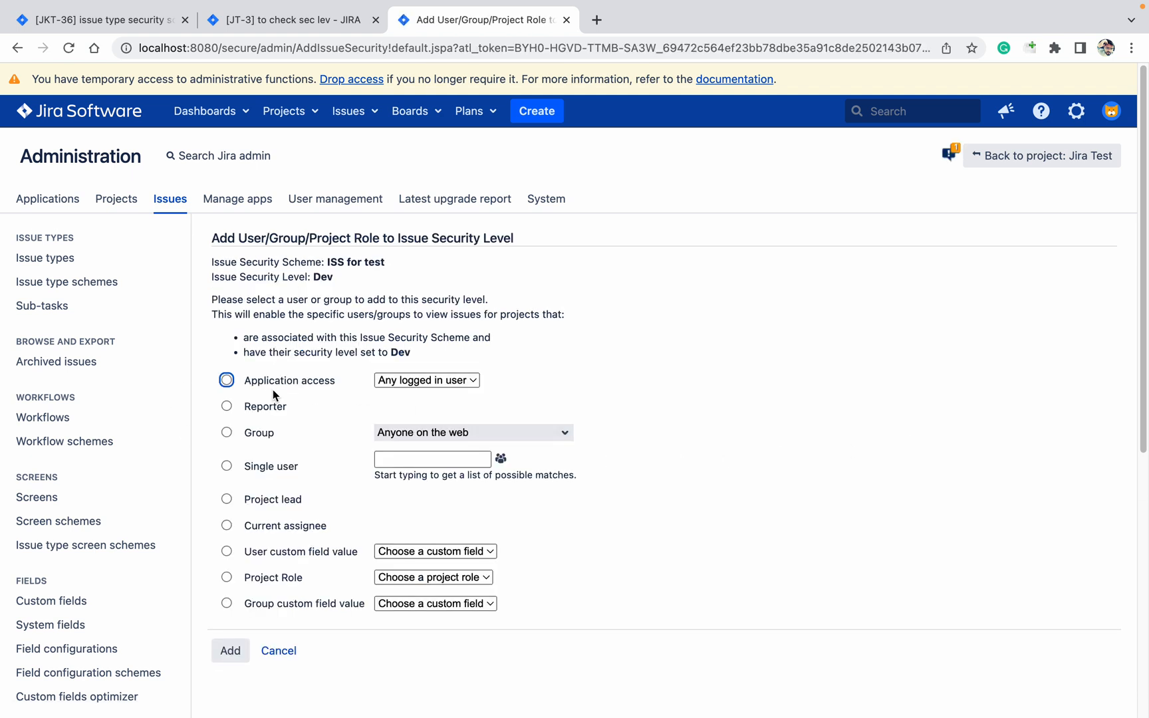
left_click(226, 406)
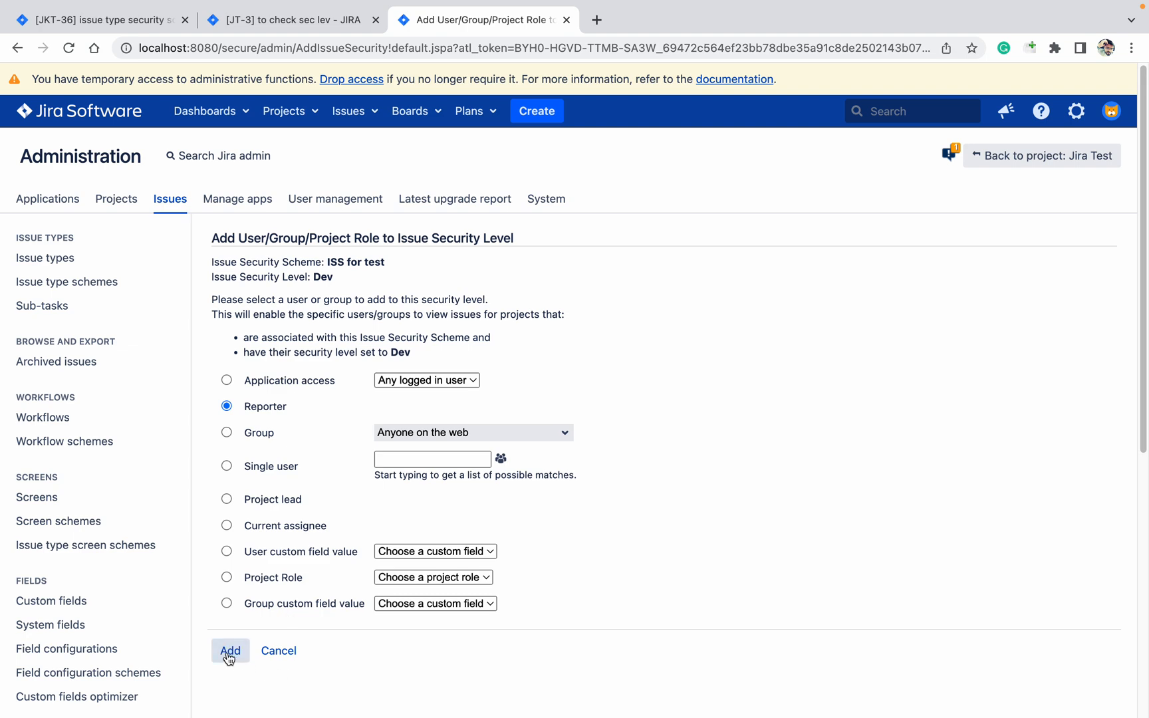
left_click(228, 651)
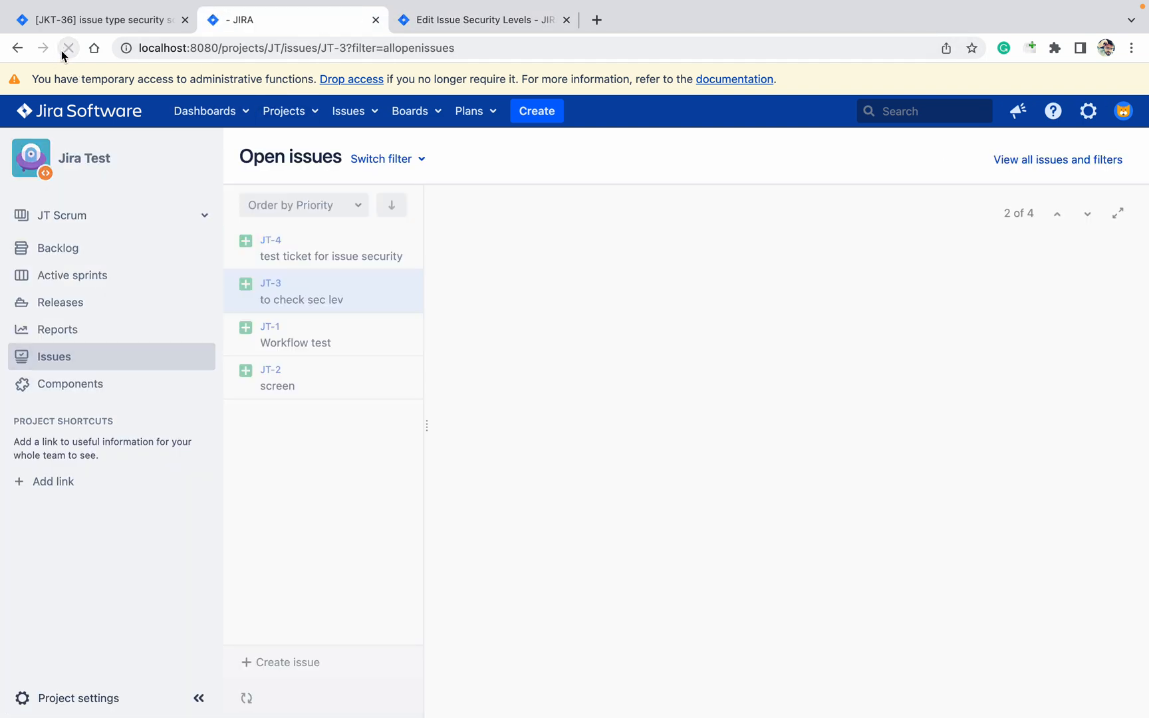
left_click(331, 247)
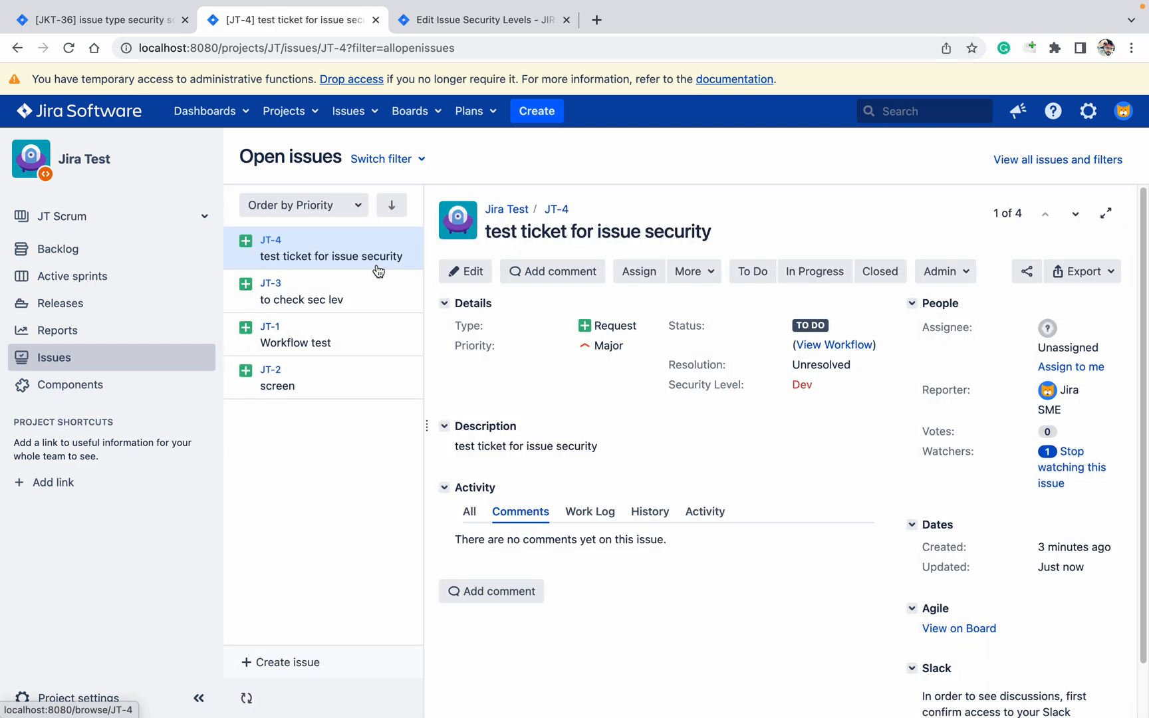
mouse_move(698, 220)
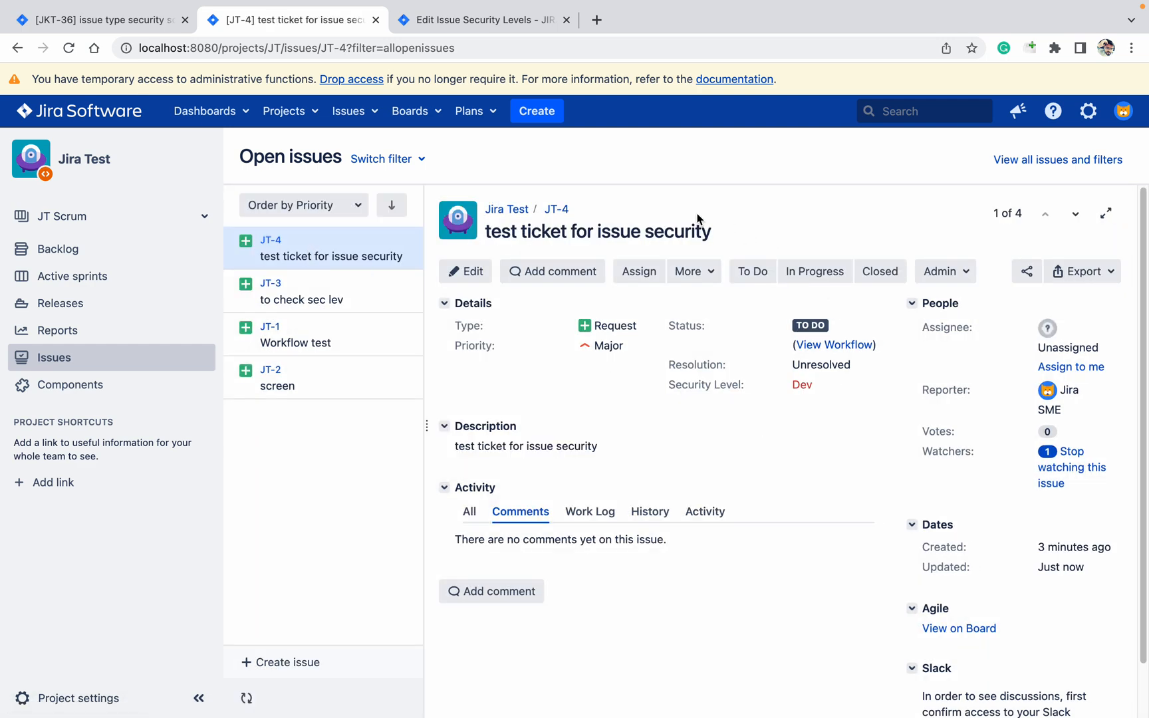
mouse_move(674, 185)
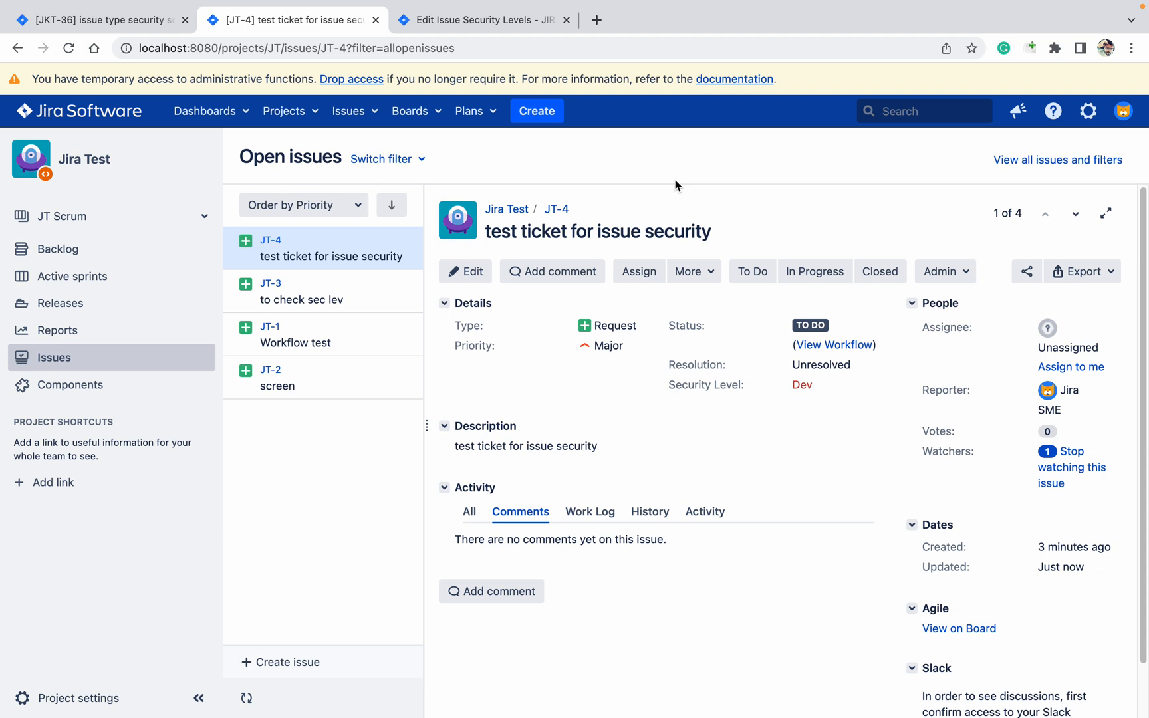
mouse_move(678, 192)
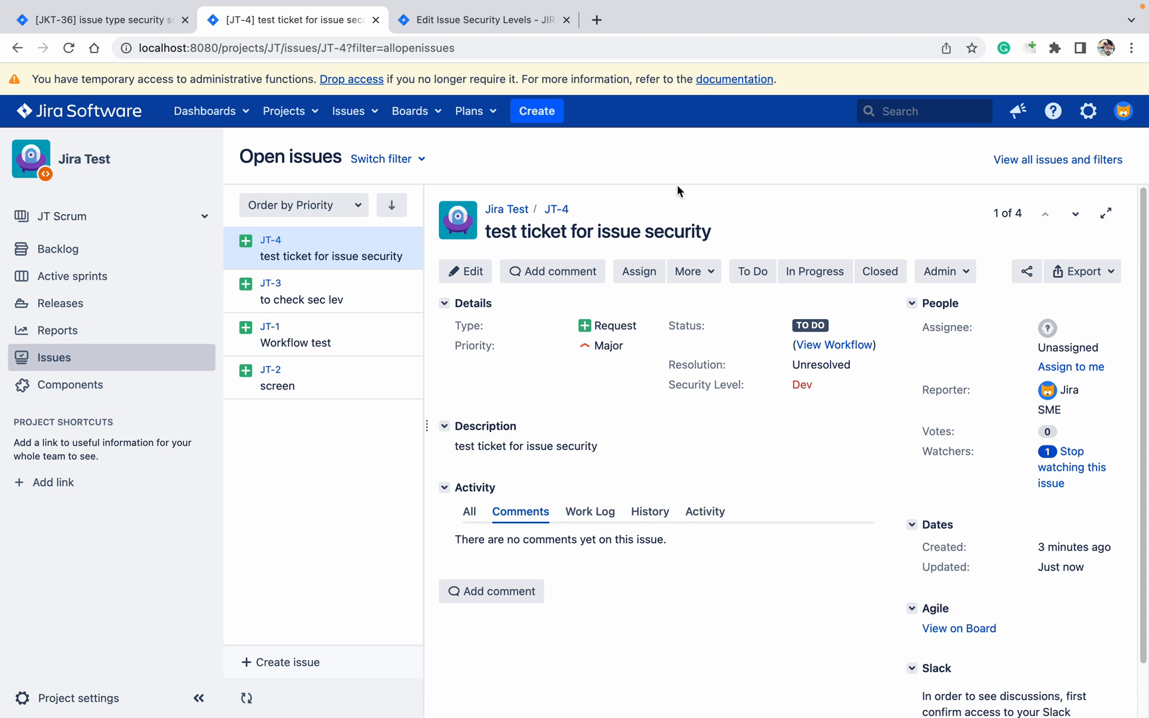
mouse_move(648, 172)
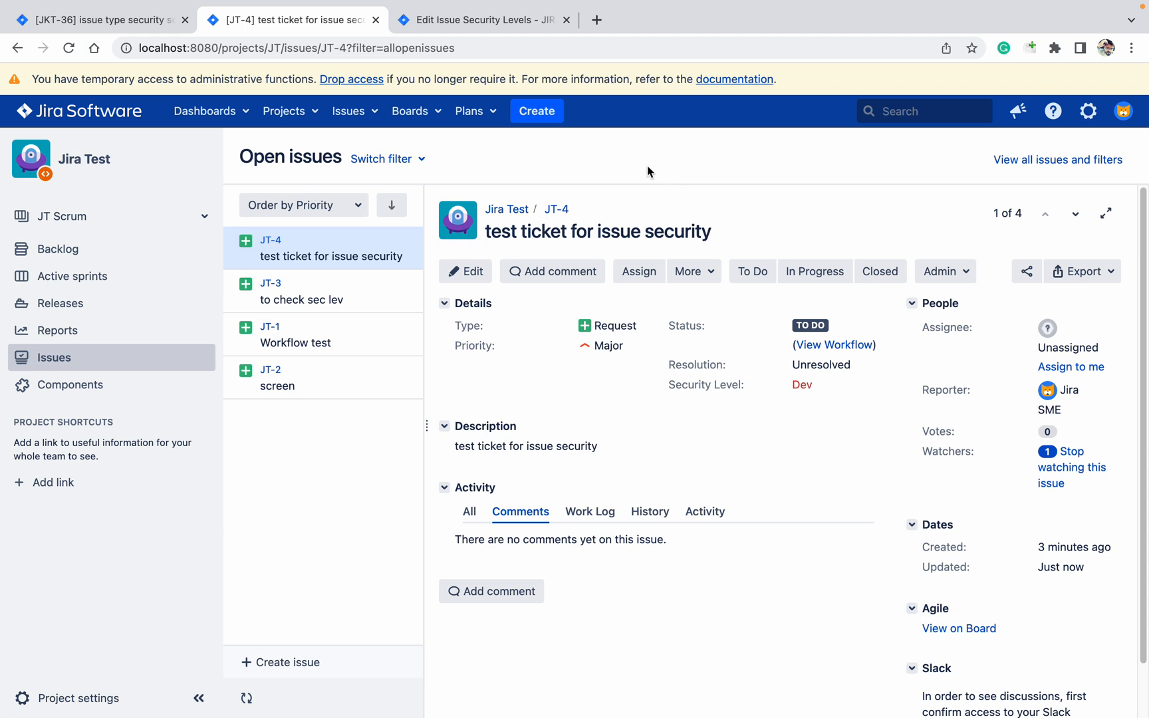